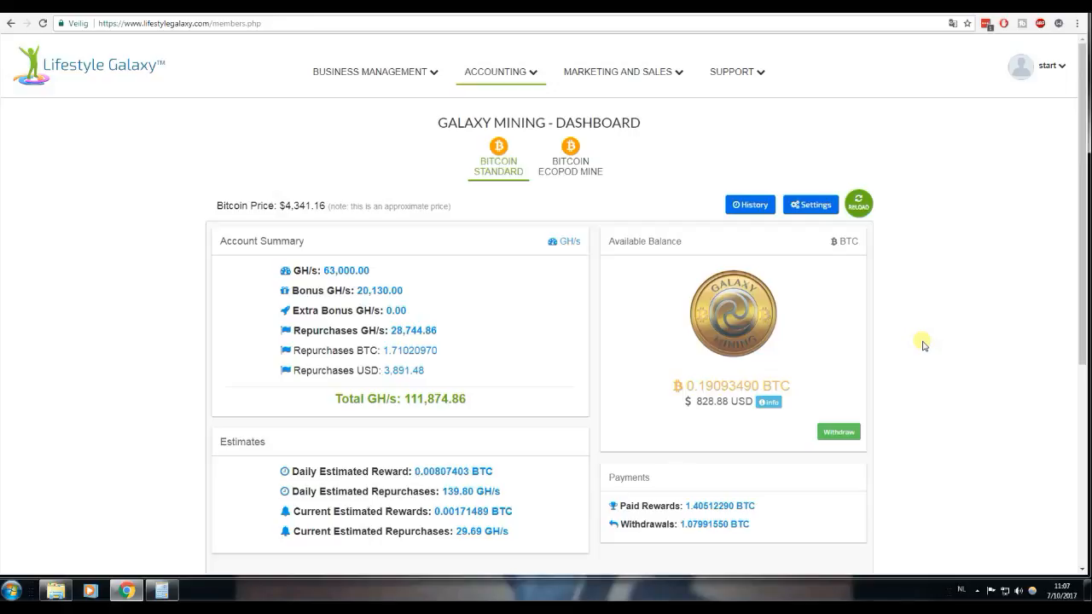
{"action": "mouse_move", "coordinate": [365, 224]}
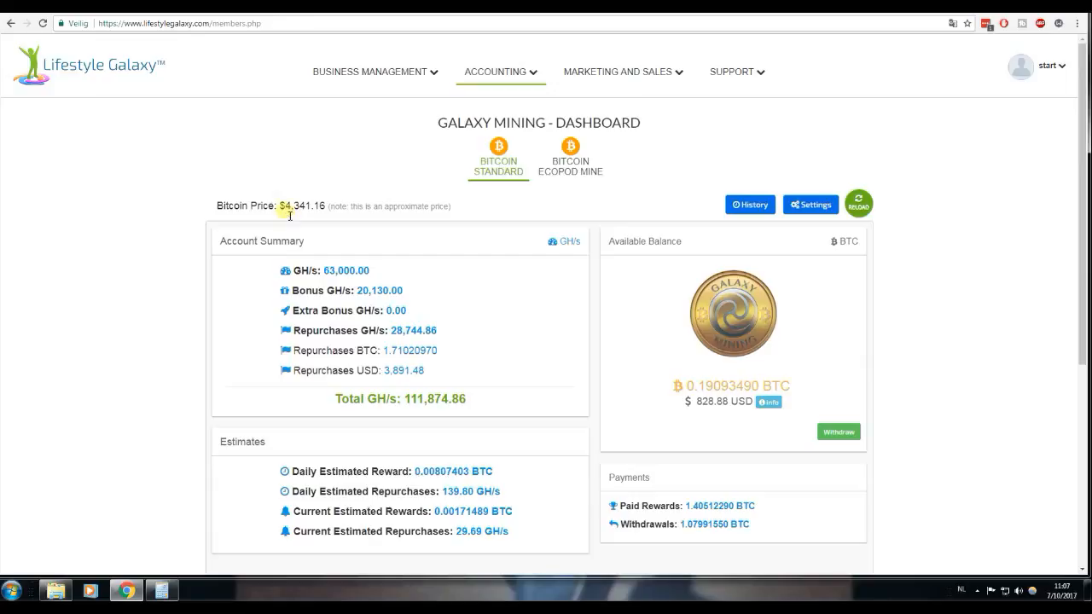
{"action": "mouse_move", "coordinate": [423, 222]}
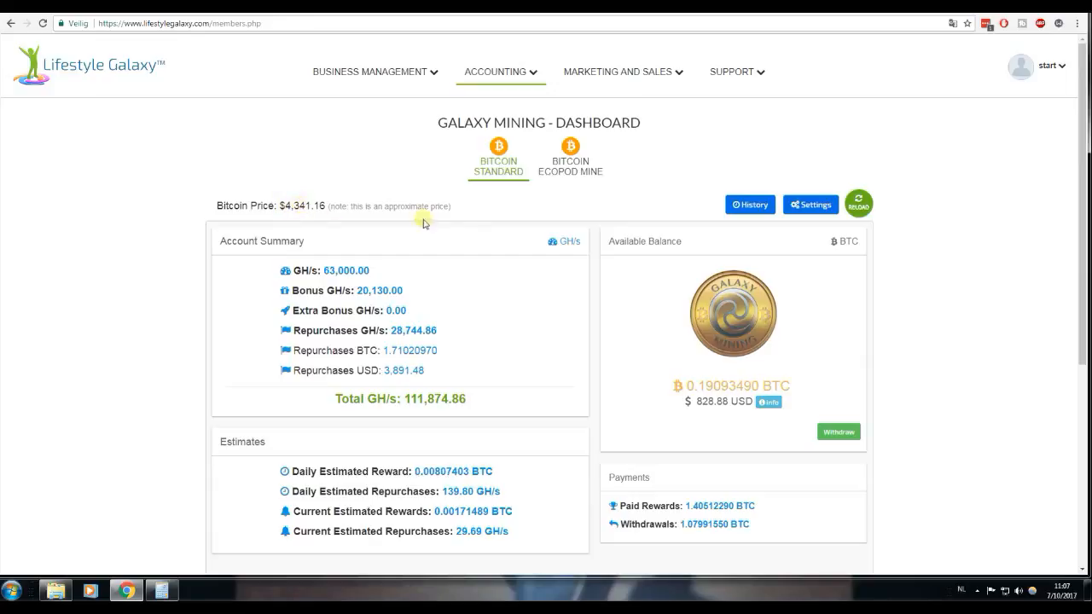
{"action": "mouse_move", "coordinate": [471, 260]}
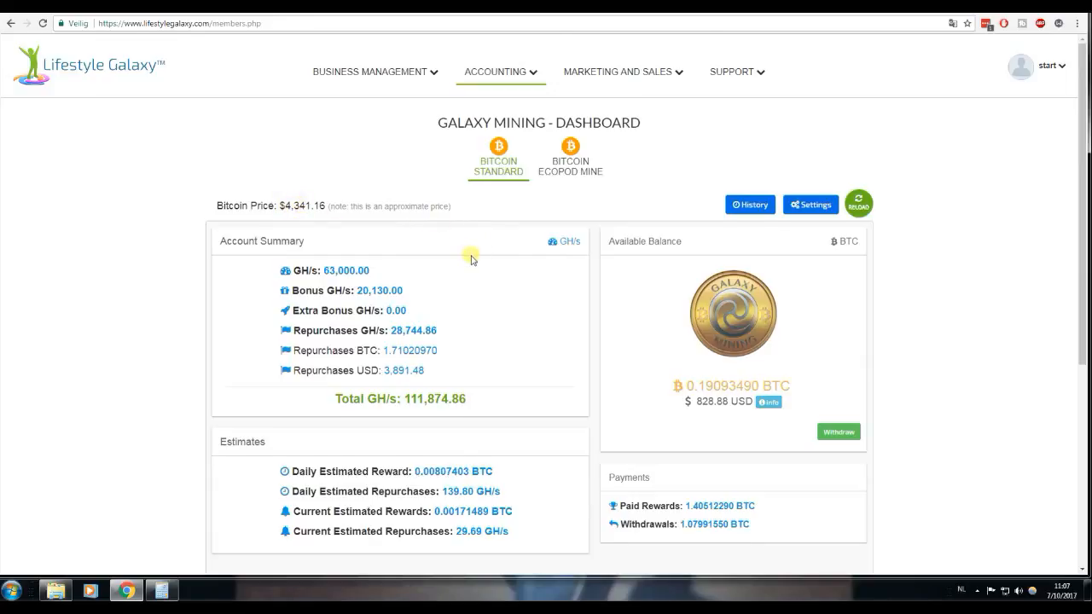
Step: Bring up Windows Calculator over the dashboard and enter the 7-day reward 0.0603626 BTC
{"action": "scroll", "scroll_direction": "down", "scroll_amount": 3}
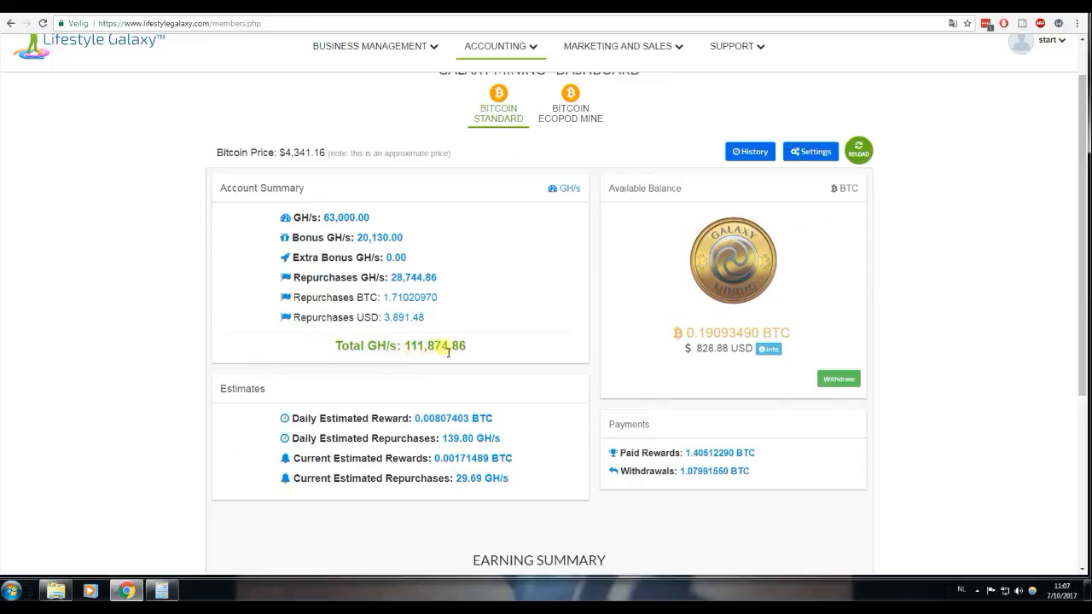
{"action": "scroll", "scroll_direction": "down", "scroll_amount": 3}
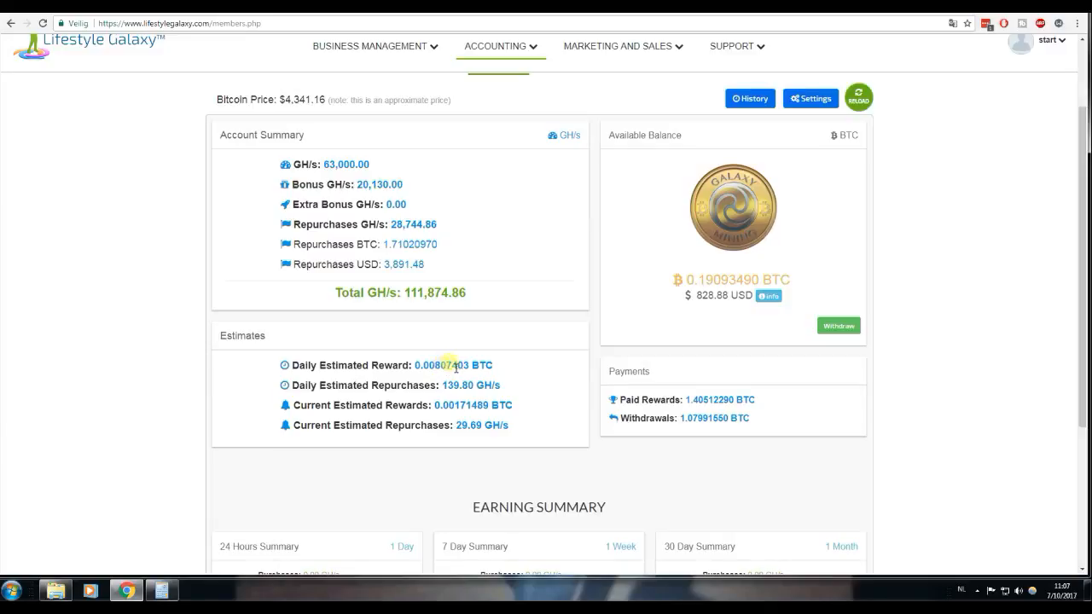
{"action": "mouse_move", "coordinate": [458, 368]}
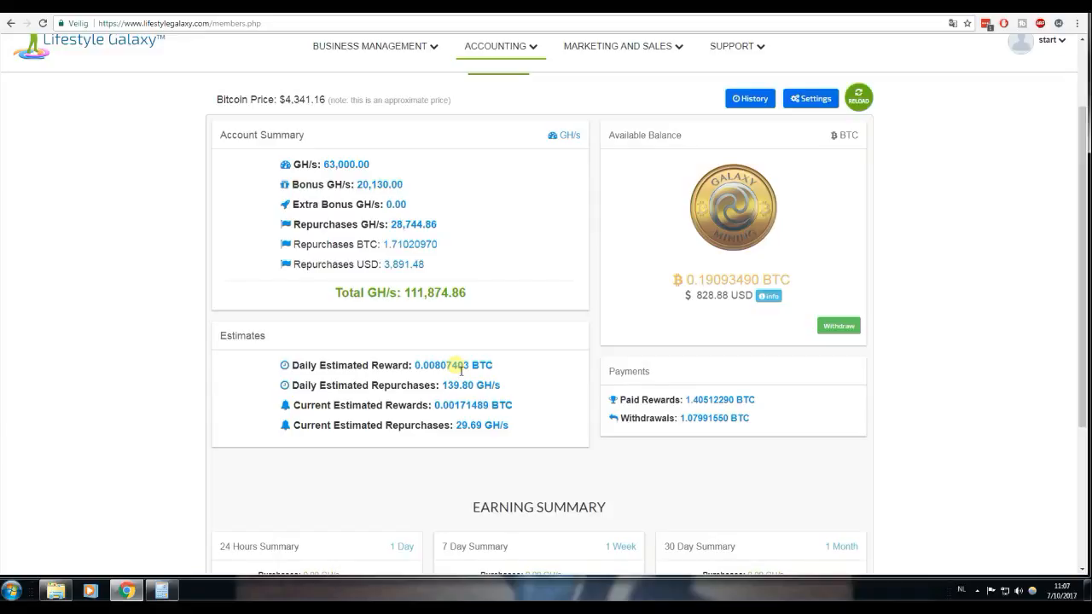
{"action": "mouse_move", "coordinate": [477, 349]}
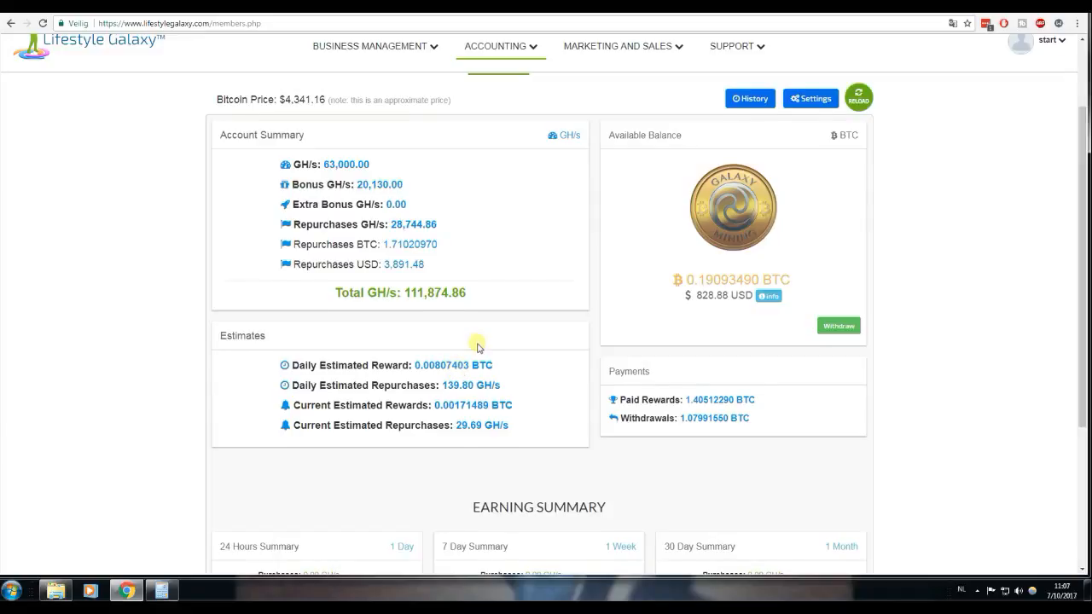
{"action": "scroll", "scroll_direction": "down", "scroll_amount": 3}
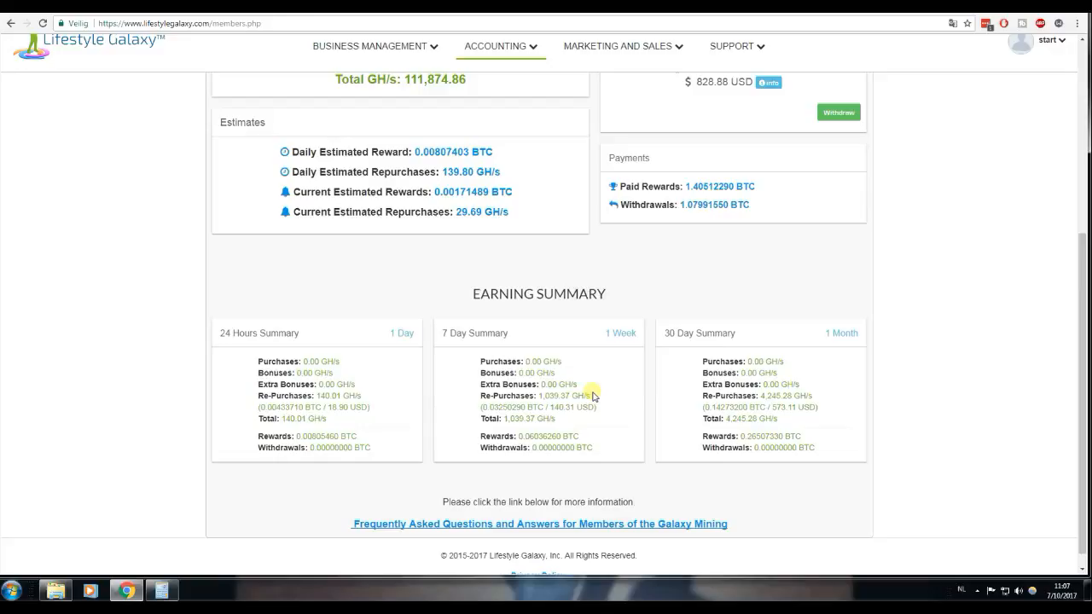
{"action": "mouse_move", "coordinate": [552, 409]}
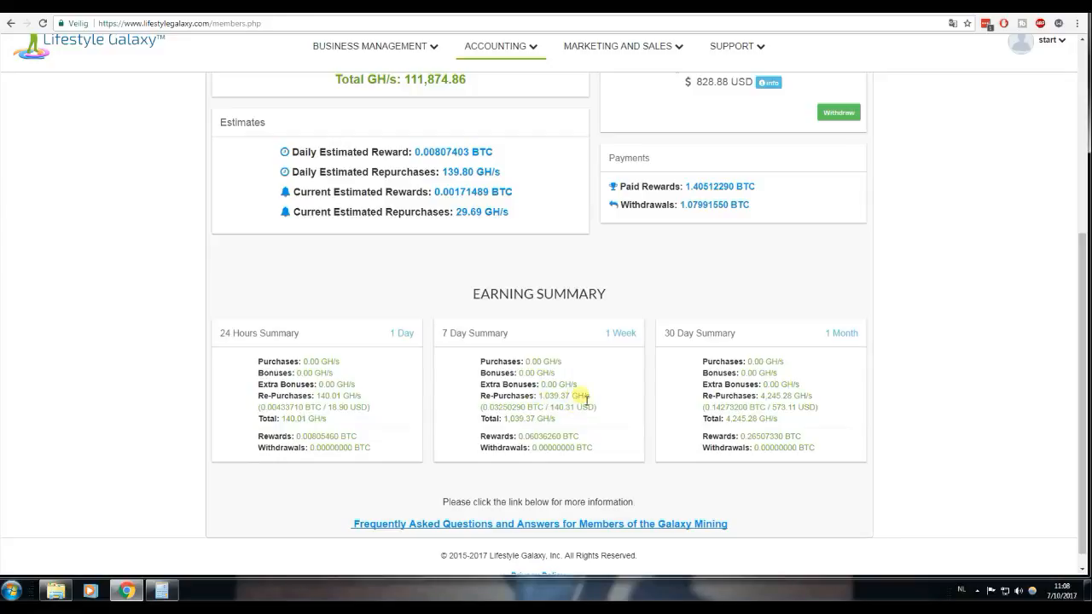
{"action": "mouse_move", "coordinate": [600, 411]}
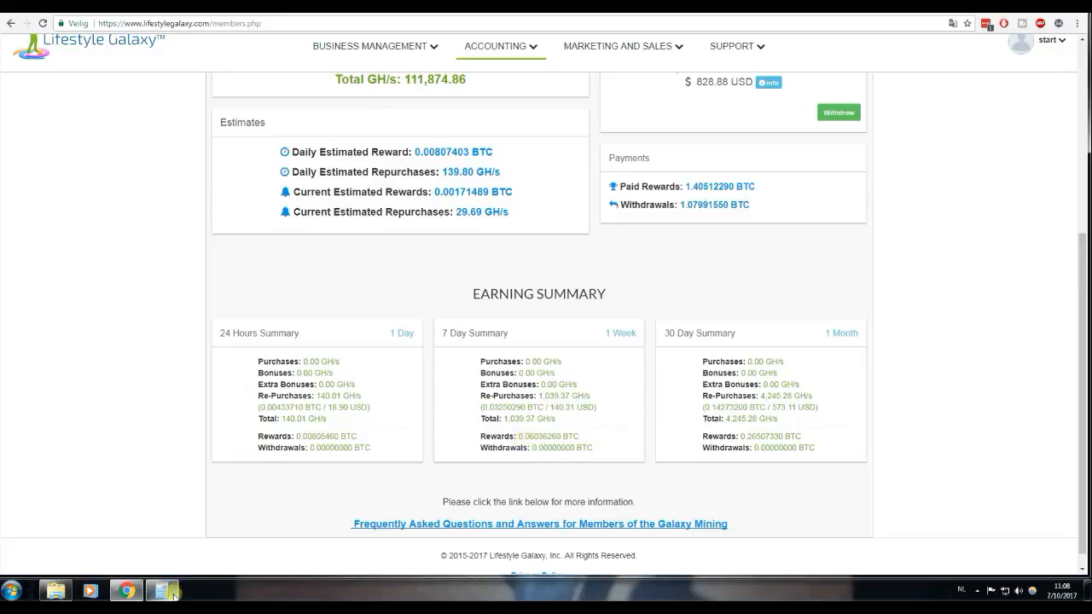
{"action": "left_click", "coordinate": [162, 590]}
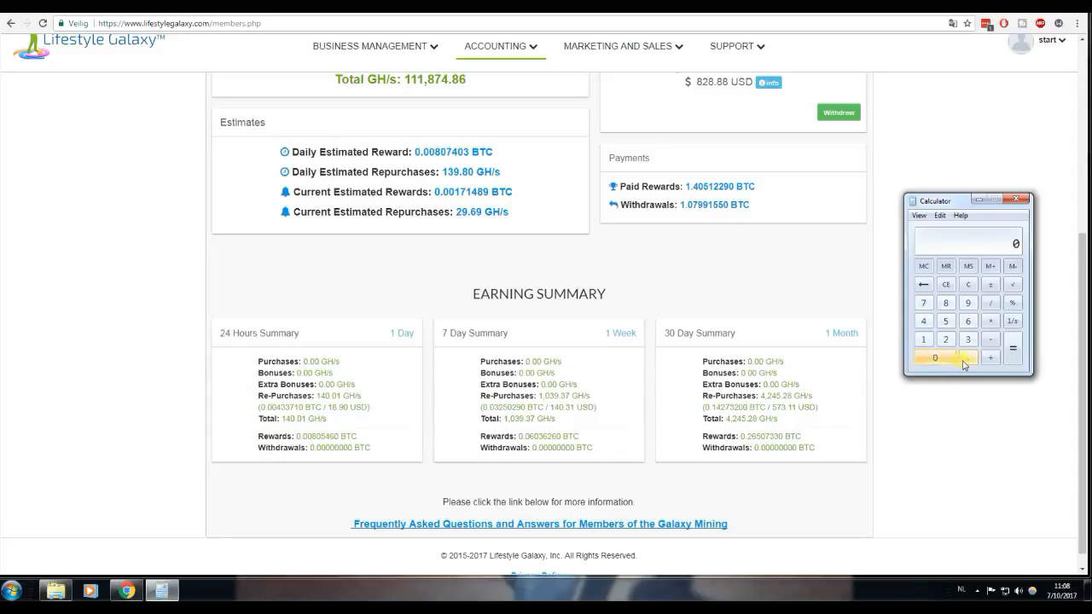
{"action": "left_click", "coordinate": [969, 321]}
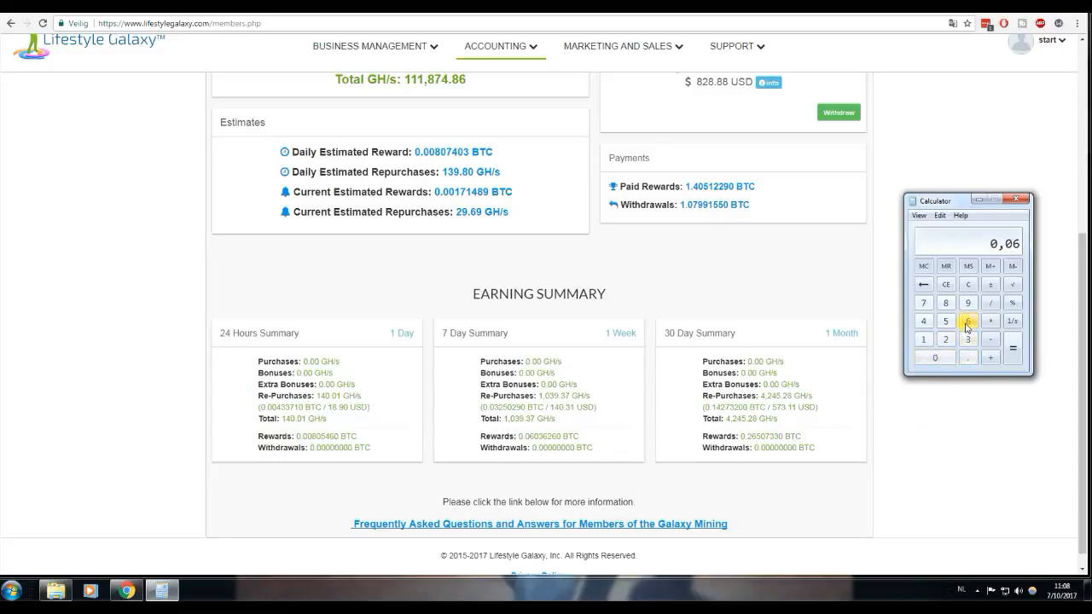
{"action": "left_click", "coordinate": [969, 338]}
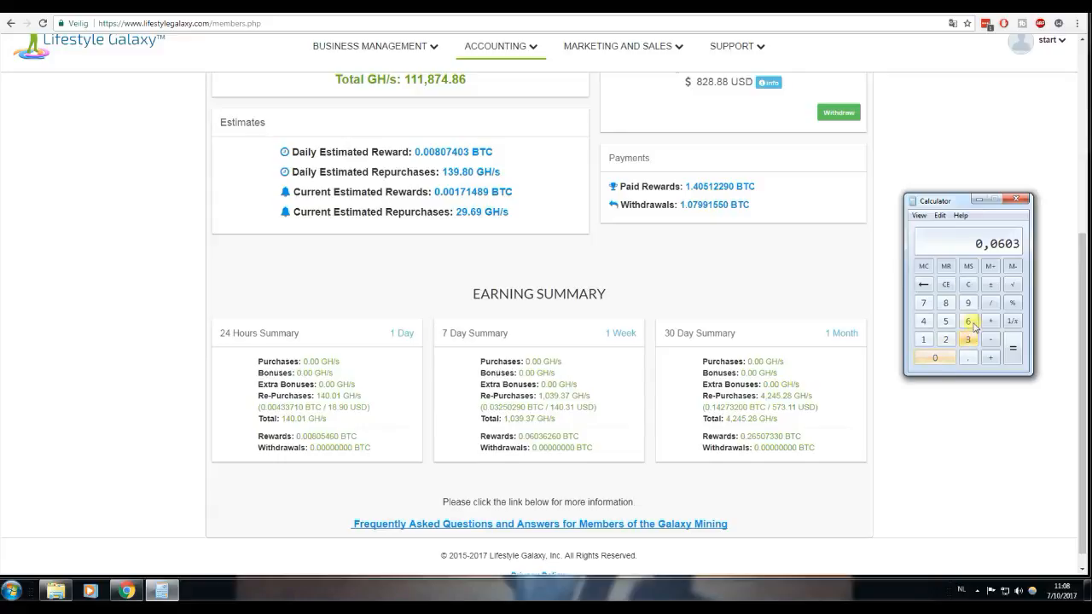
{"action": "left_click", "coordinate": [970, 321]}
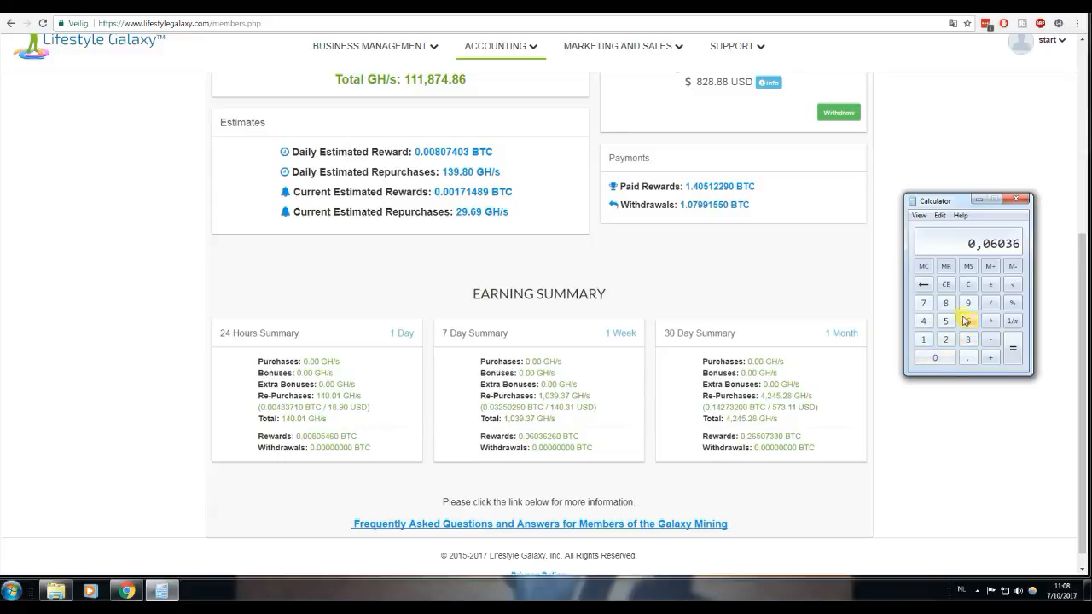
{"action": "left_click", "coordinate": [969, 321]}
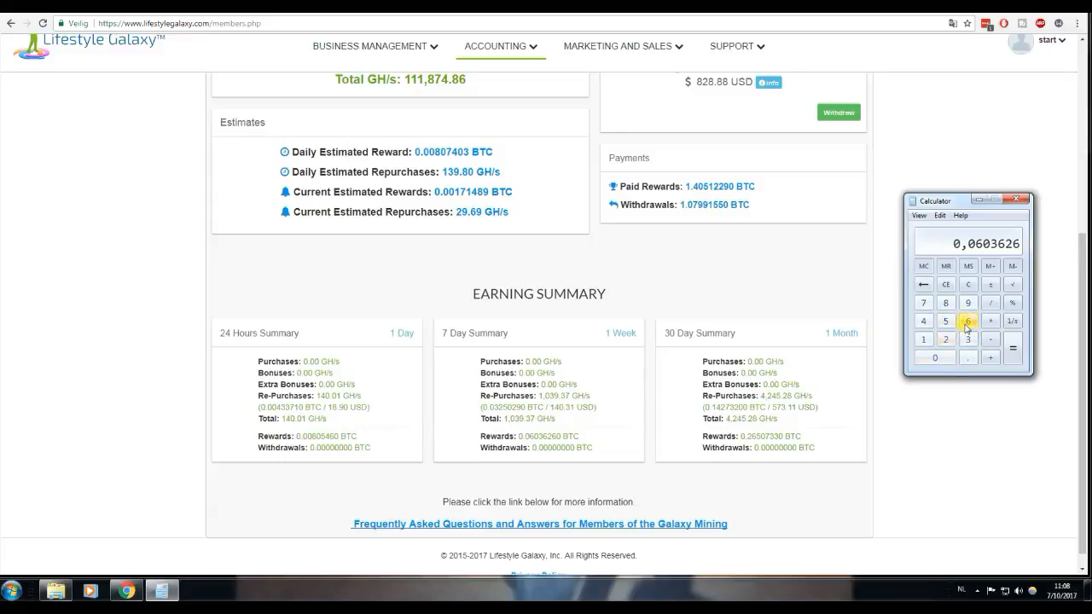
Step: Multiply by the 4341.16 Bitcoin price to get about 262.04 dollars
{"action": "scroll", "scroll_direction": "up", "scroll_amount": 3}
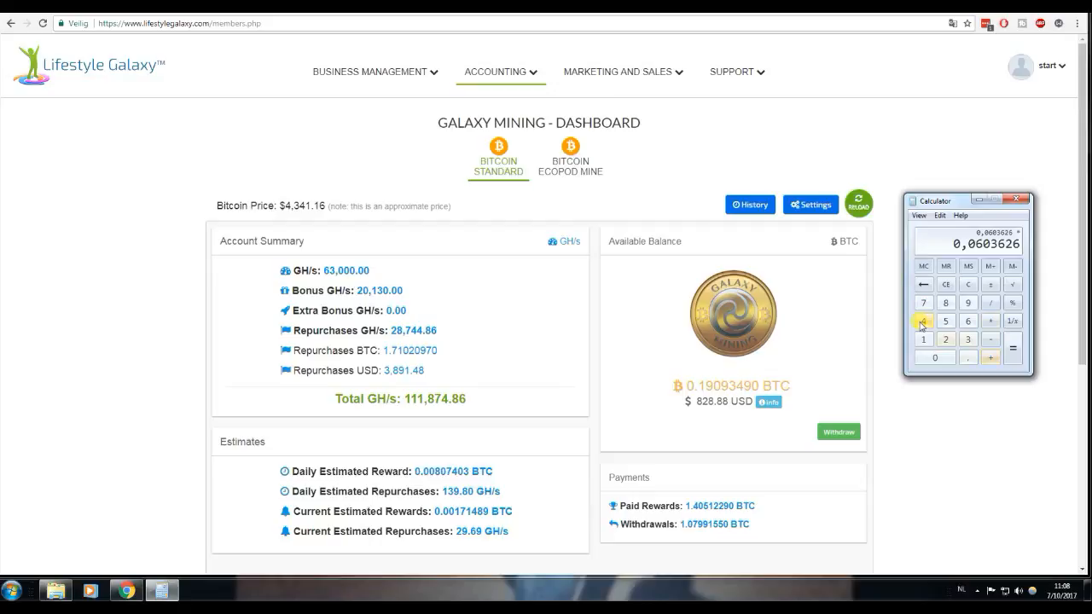
{"action": "left_click", "coordinate": [923, 320]}
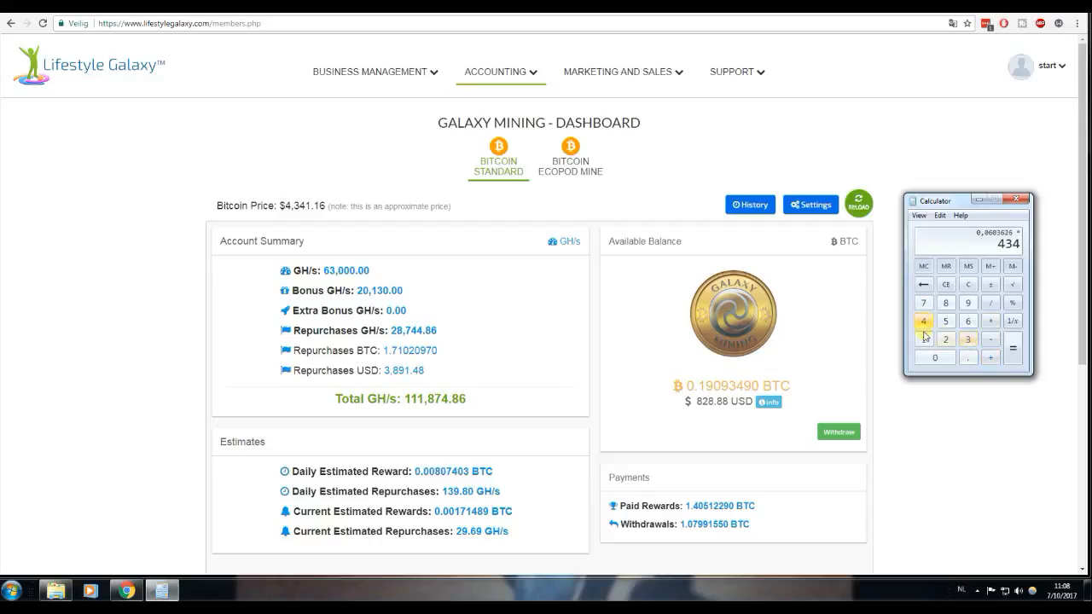
{"action": "left_click", "coordinate": [923, 337]}
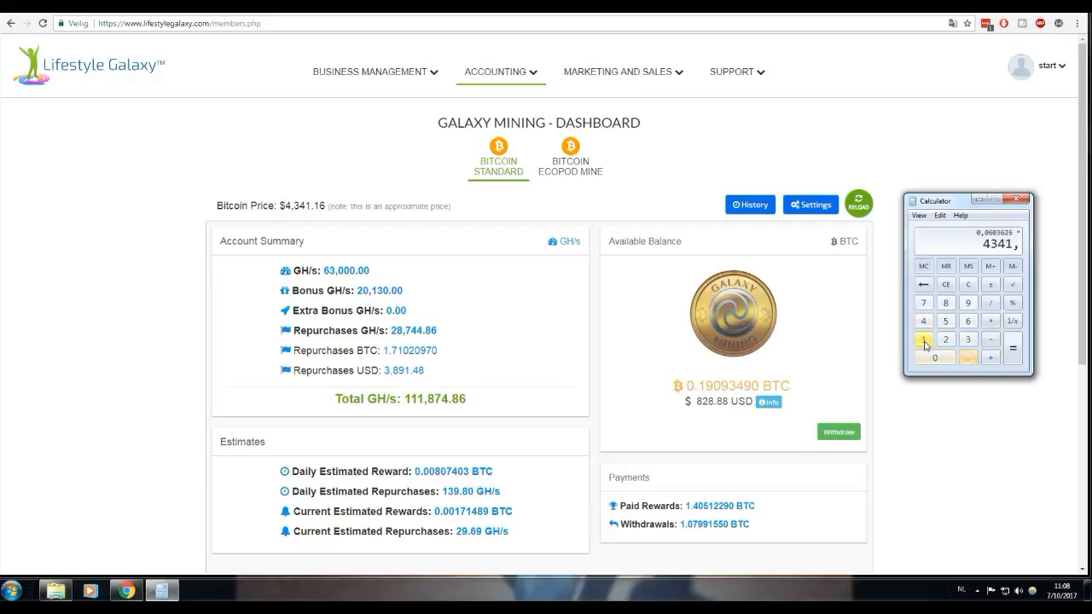
{"action": "left_click", "coordinate": [1012, 349]}
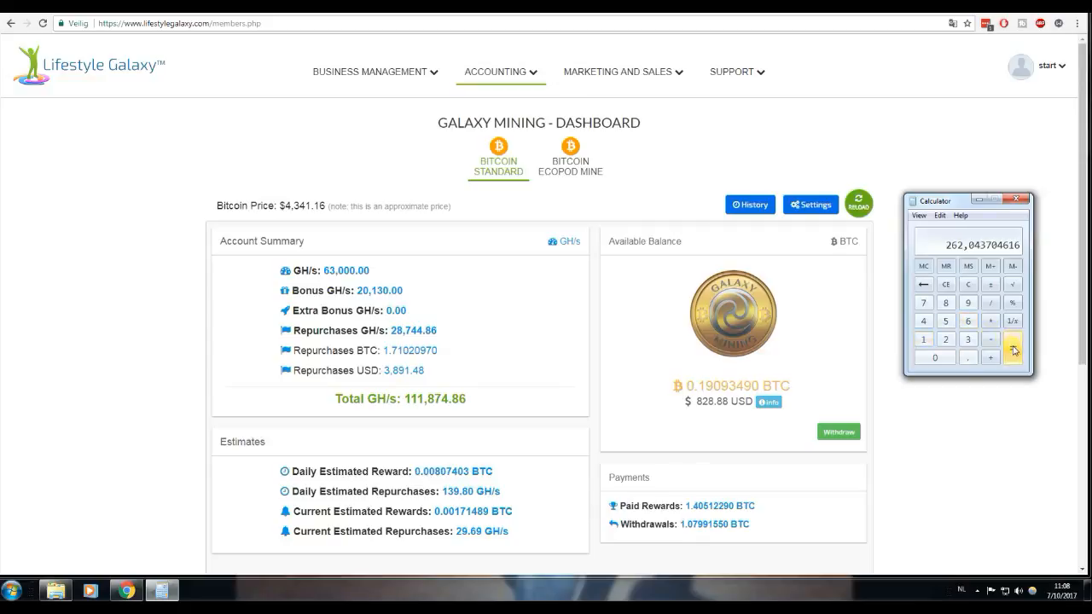
{"action": "mouse_move", "coordinate": [908, 394]}
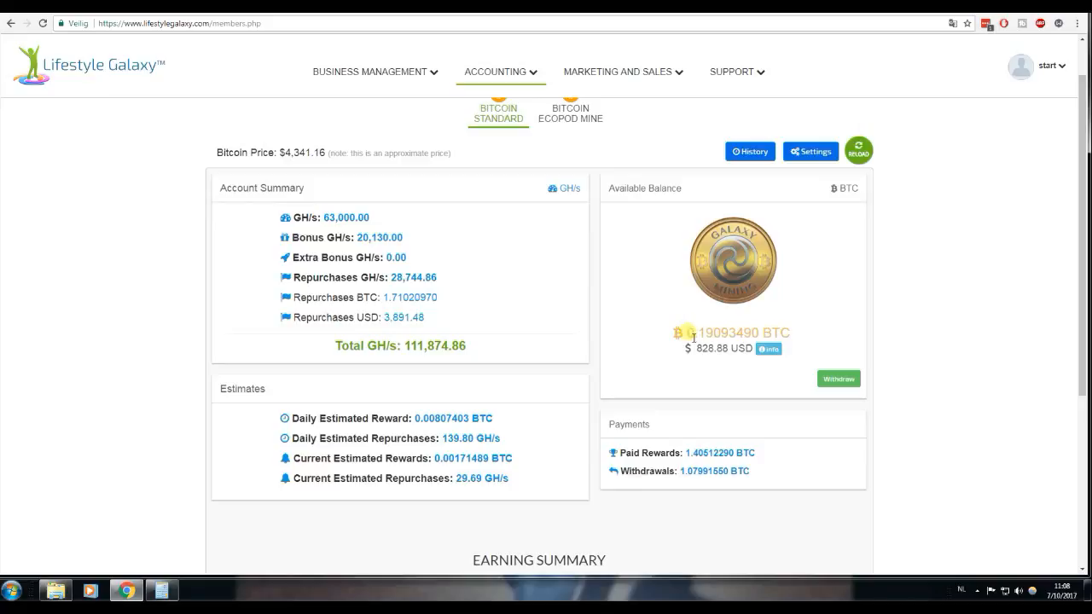
Step: Bring the Earning Summary panels for 24 hours, 7 days and 30 days into view with the calculator beside them
{"action": "scroll", "scroll_direction": "up", "scroll_amount": 3}
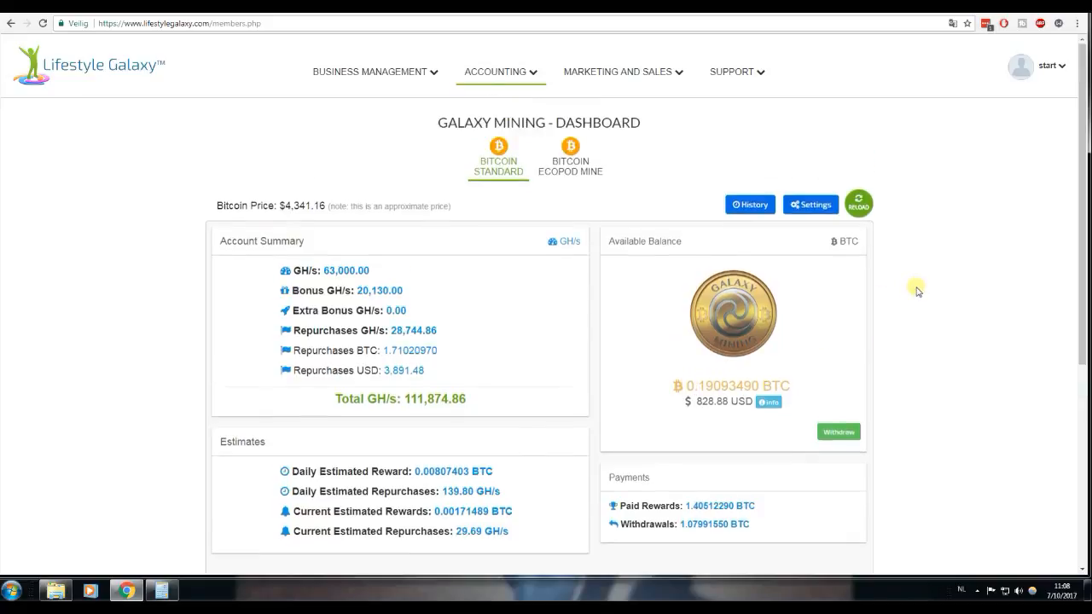
{"action": "double_click", "coordinate": [294, 204]}
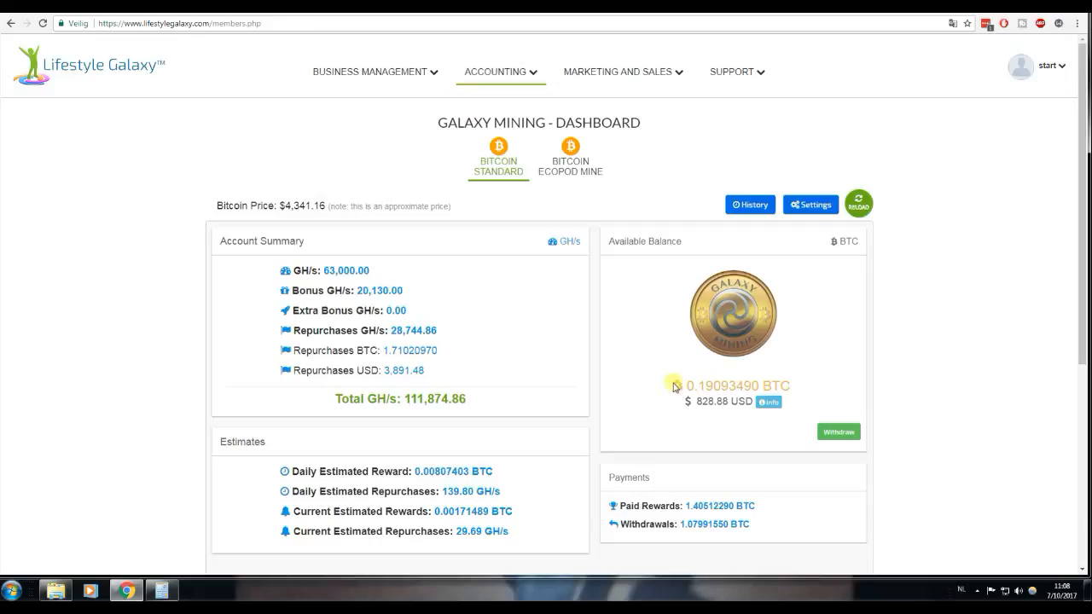
{"action": "mouse_move", "coordinate": [287, 590]}
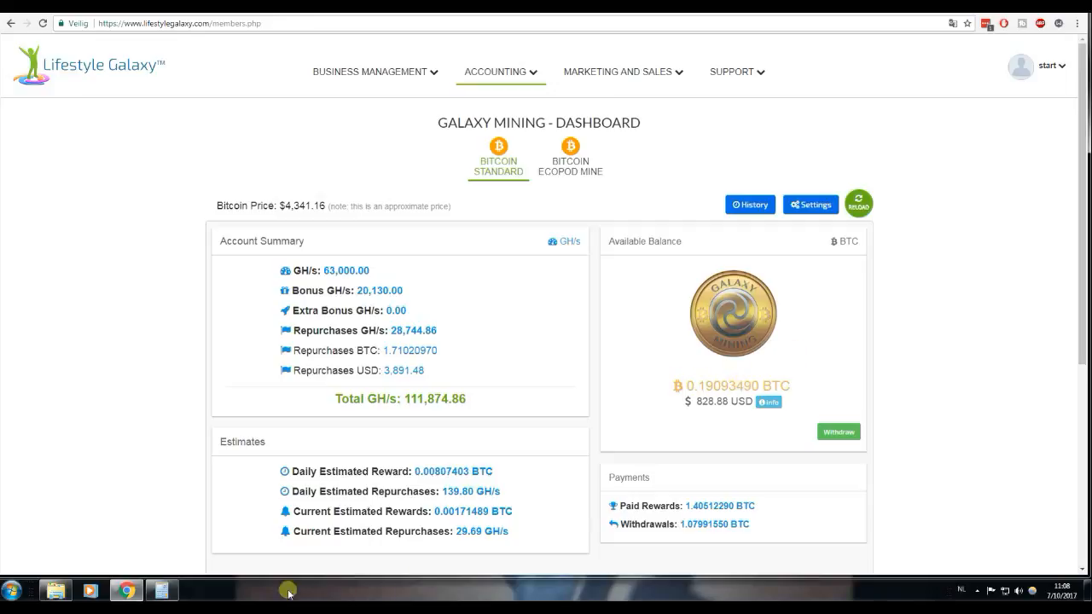
{"action": "mouse_move", "coordinate": [901, 414]}
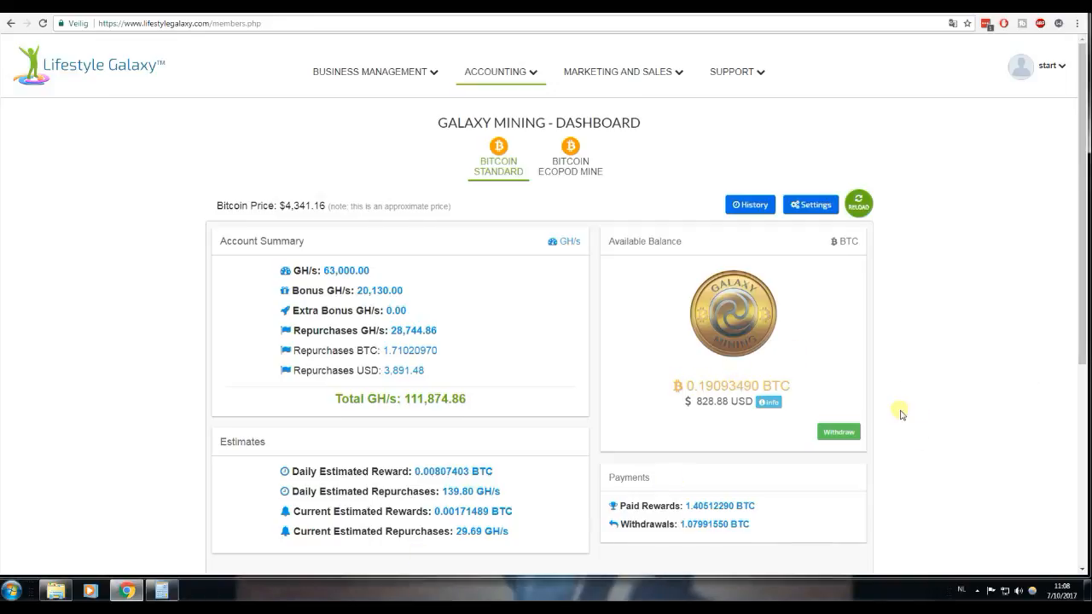
{"action": "scroll", "scroll_direction": "down", "scroll_amount": 3}
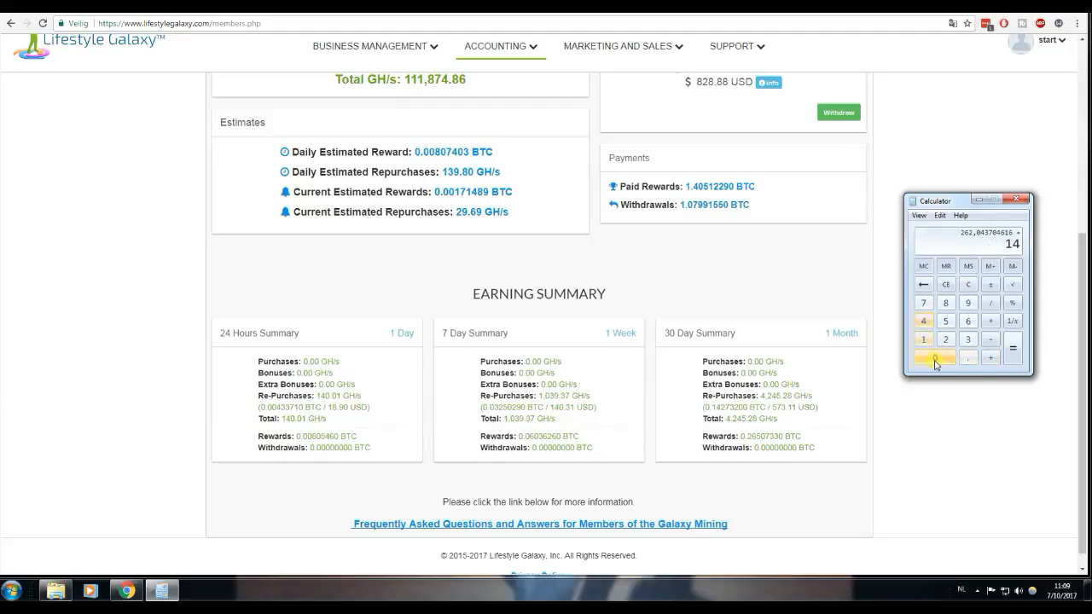
Step: Add 140.3 to the 262.04 result for a total of about 402.35 and return to the dashboard top
{"action": "left_click", "coordinate": [945, 340]}
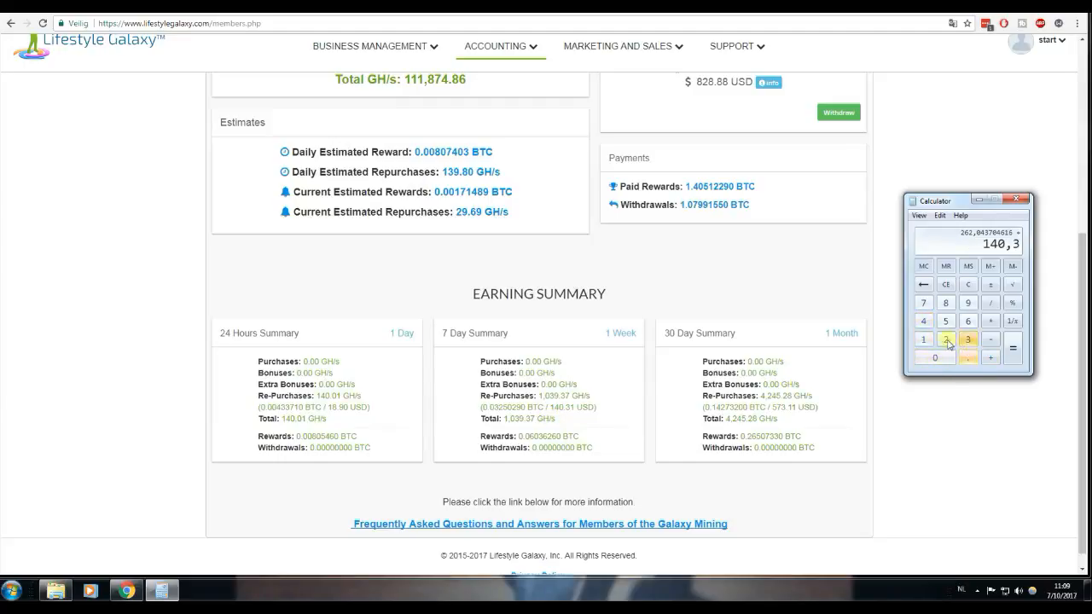
{"action": "left_click", "coordinate": [1012, 348]}
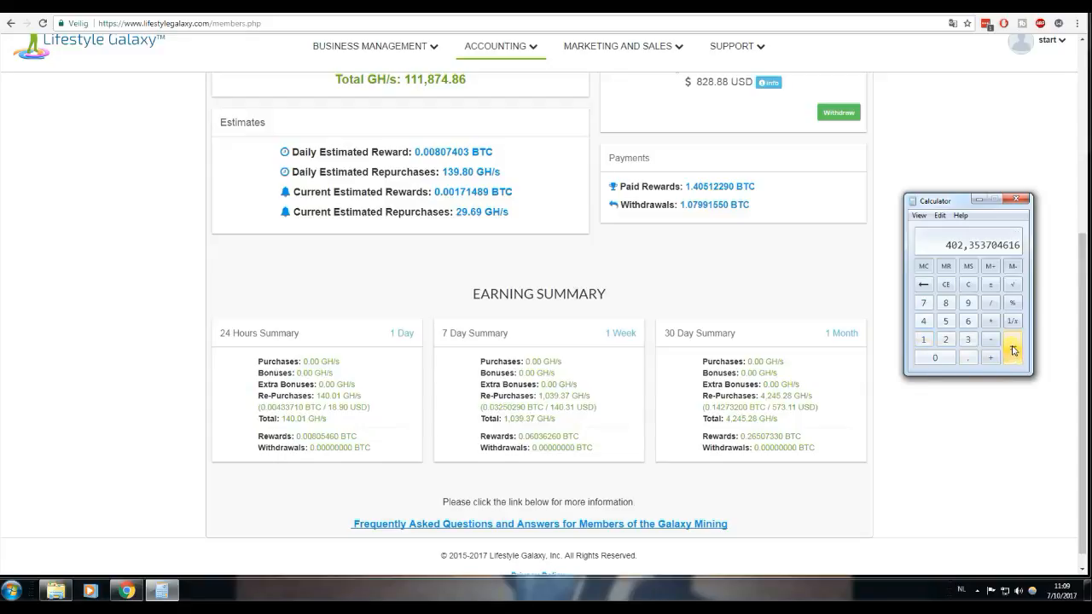
{"action": "mouse_move", "coordinate": [1013, 348]}
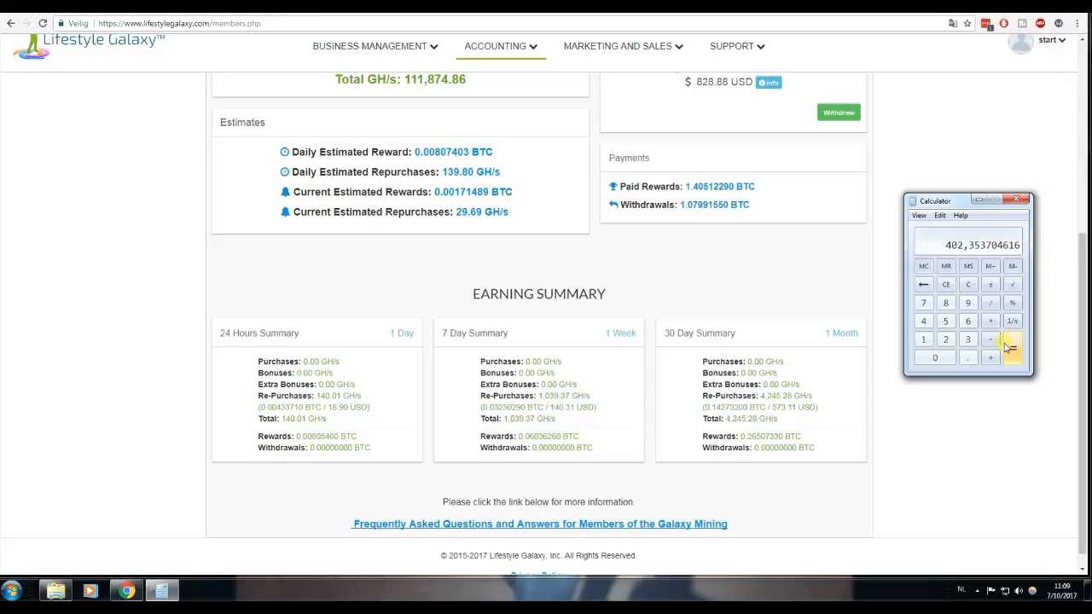
{"action": "mouse_move", "coordinate": [970, 320]}
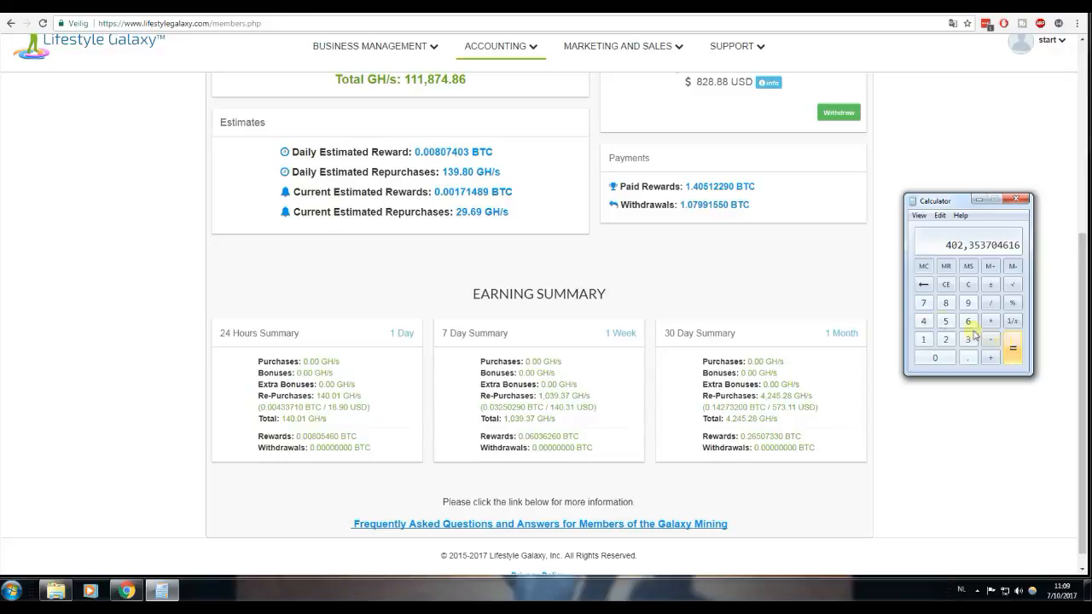
{"action": "scroll", "scroll_direction": "up", "scroll_amount": 3}
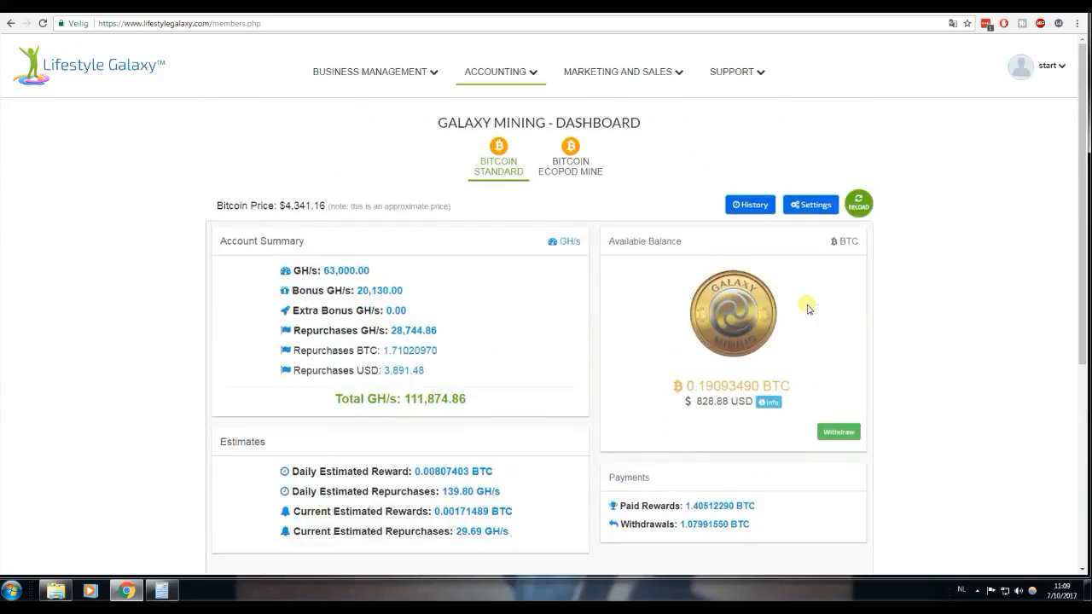
{"action": "mouse_move", "coordinate": [863, 331]}
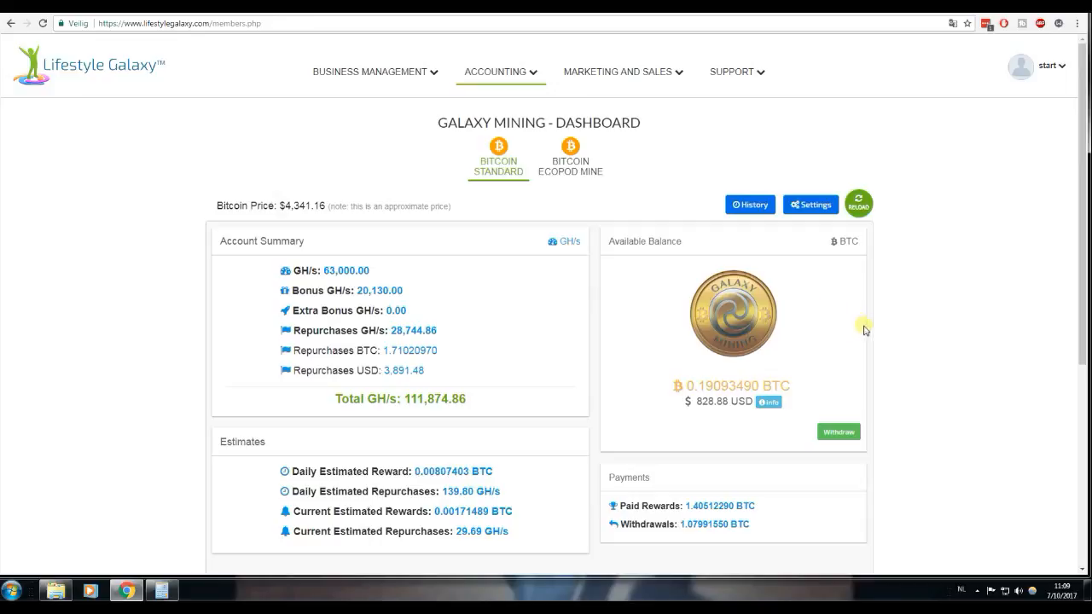
{"action": "mouse_move", "coordinate": [872, 331]}
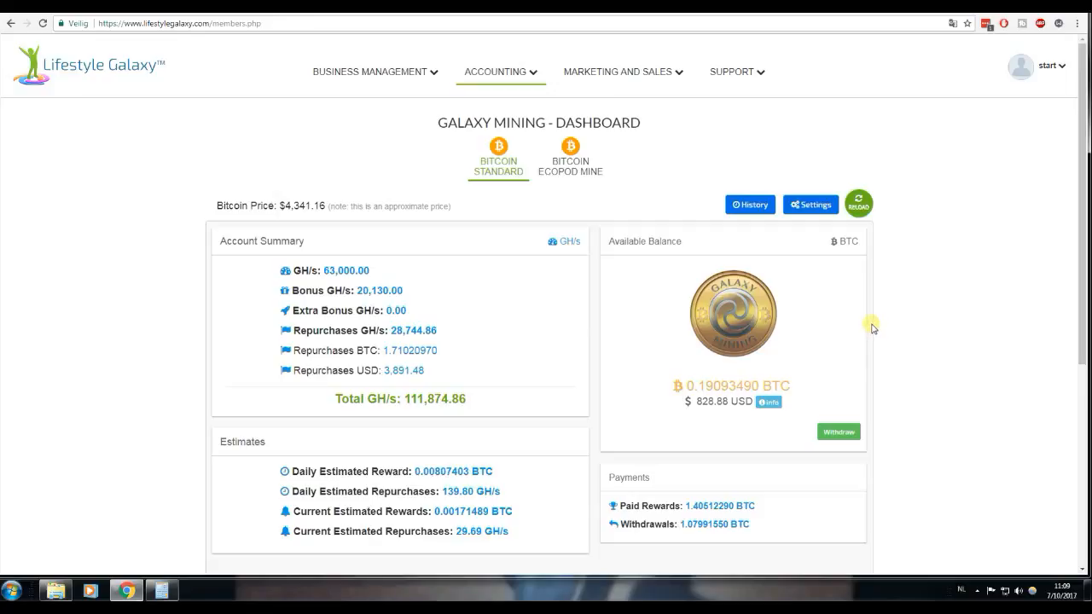
{"action": "mouse_move", "coordinate": [874, 324]}
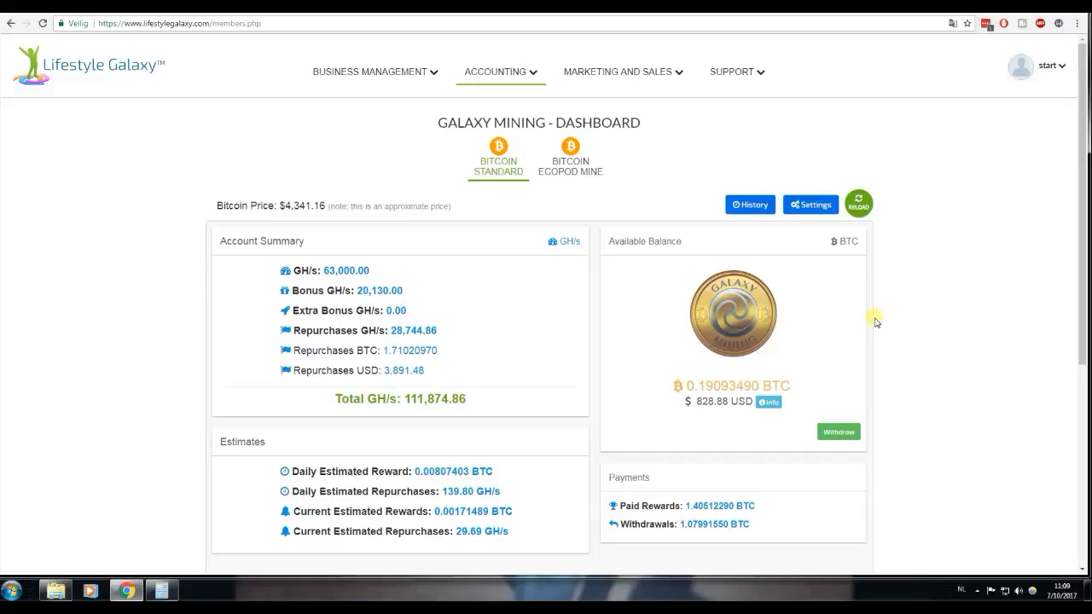
{"action": "mouse_move", "coordinate": [870, 335]}
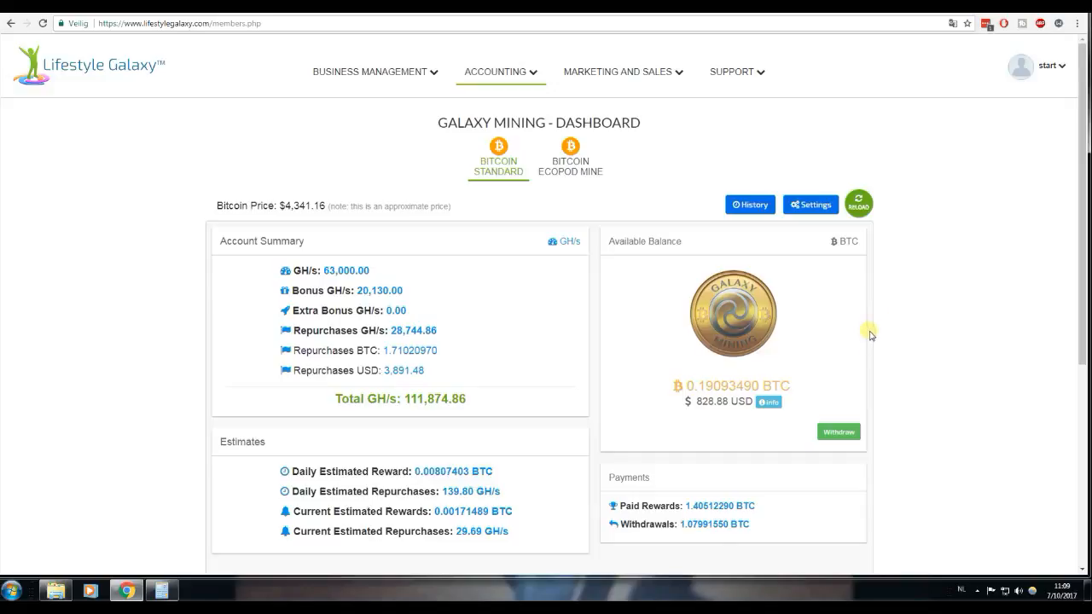
{"action": "mouse_move", "coordinate": [870, 337]}
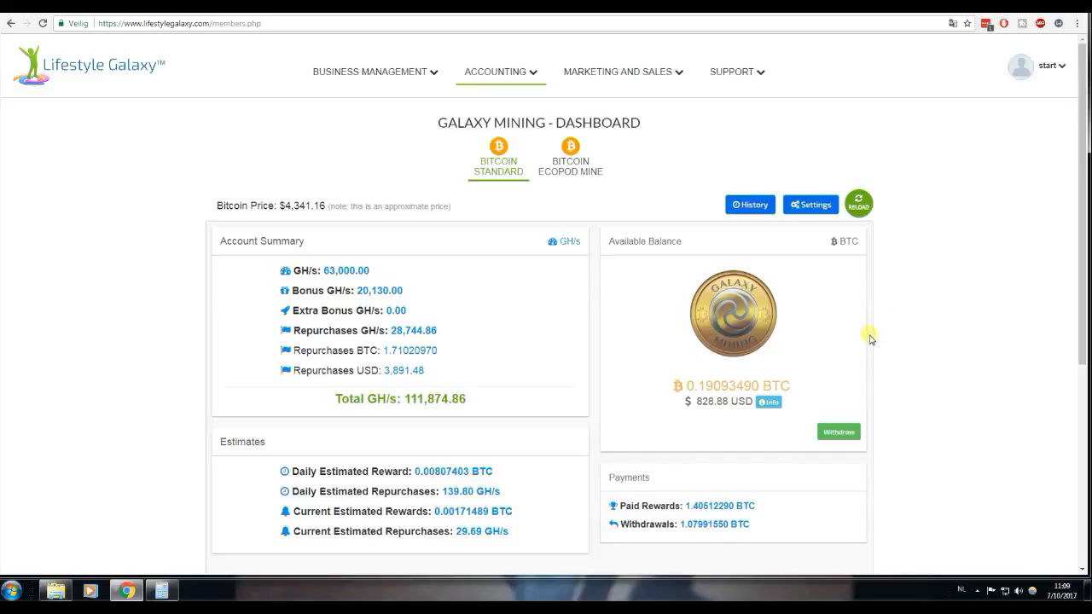
{"action": "mouse_move", "coordinate": [872, 333]}
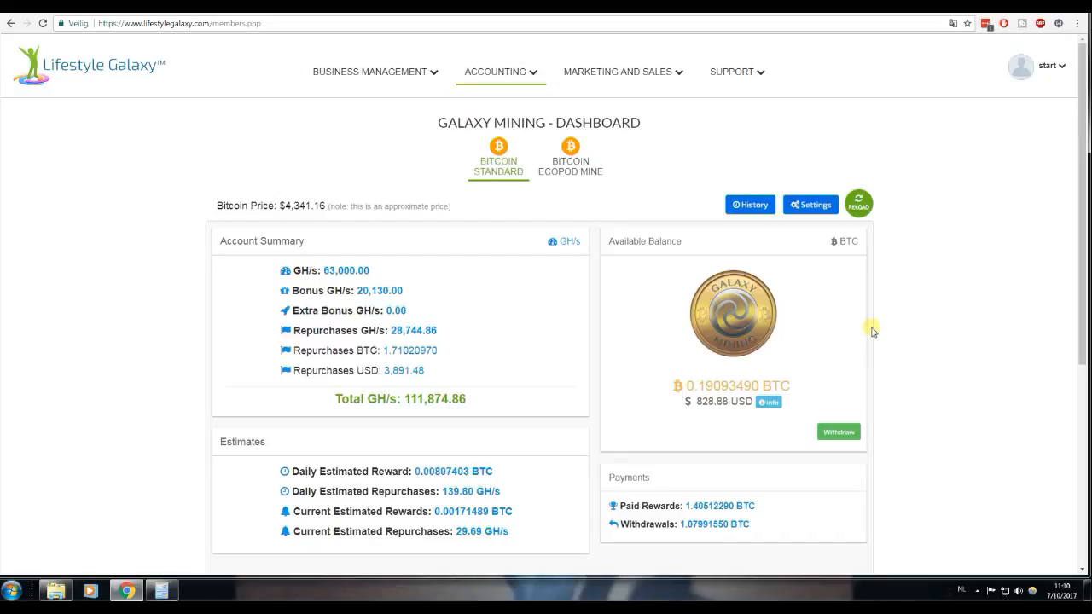
{"action": "mouse_move", "coordinate": [882, 323]}
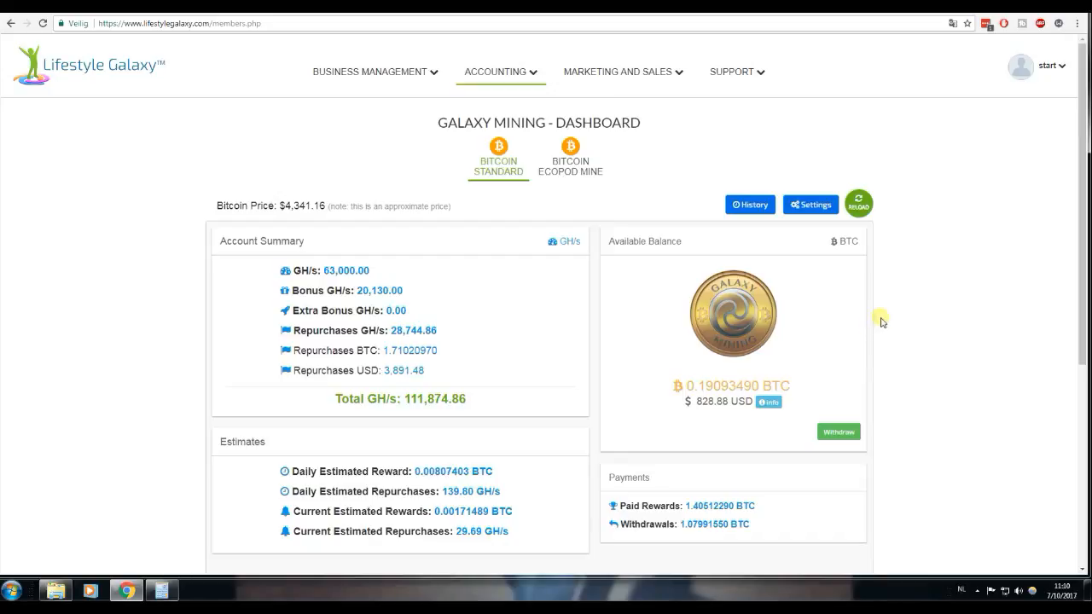
{"action": "mouse_move", "coordinate": [888, 314]}
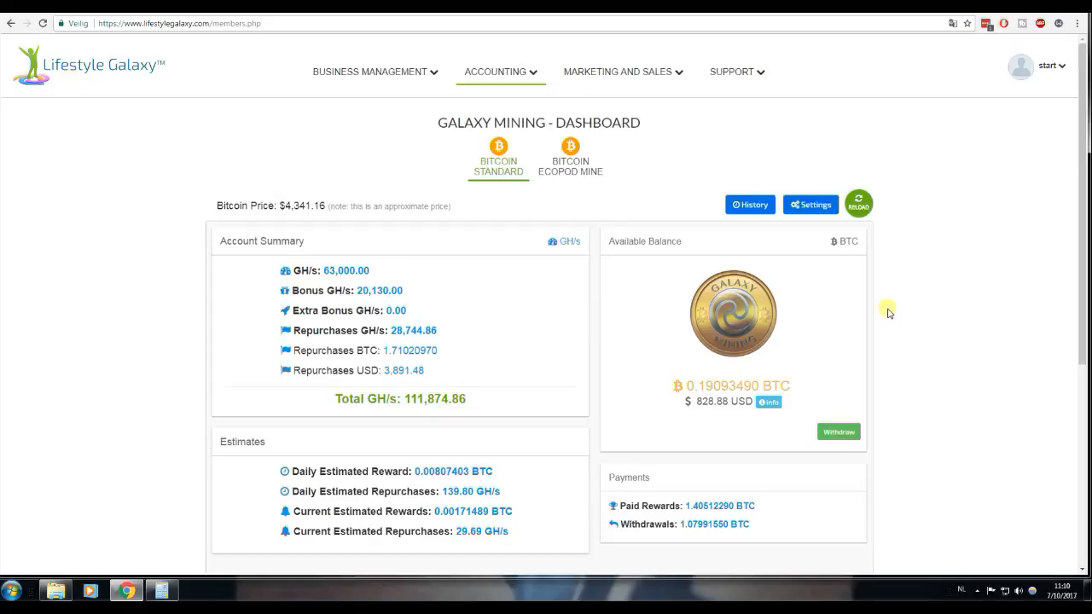
{"action": "mouse_move", "coordinate": [888, 309]}
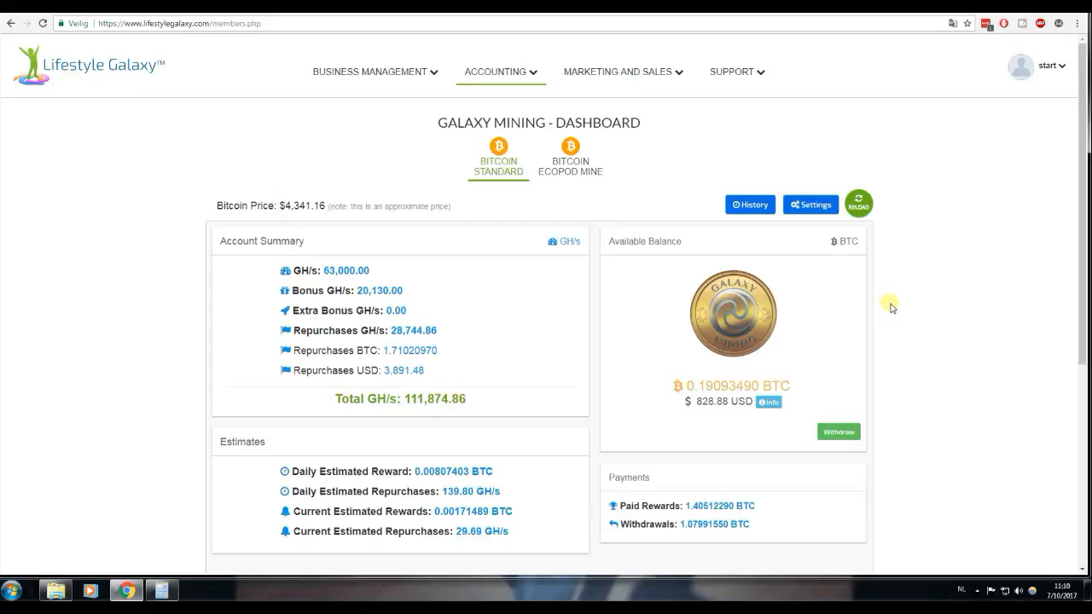
{"action": "mouse_move", "coordinate": [903, 350]}
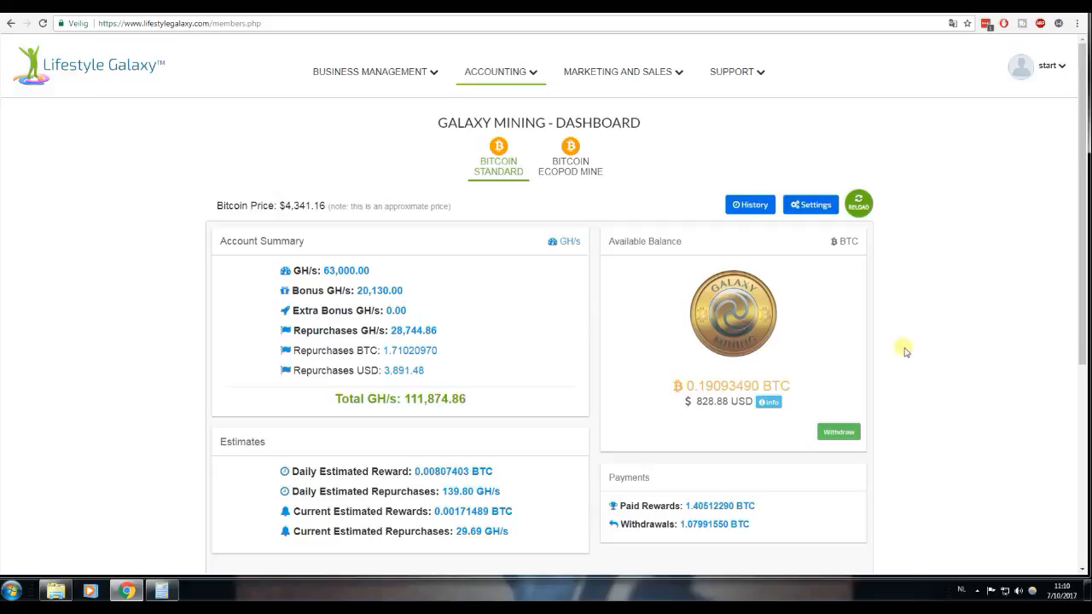
{"action": "scroll", "scroll_direction": "down", "scroll_amount": 3}
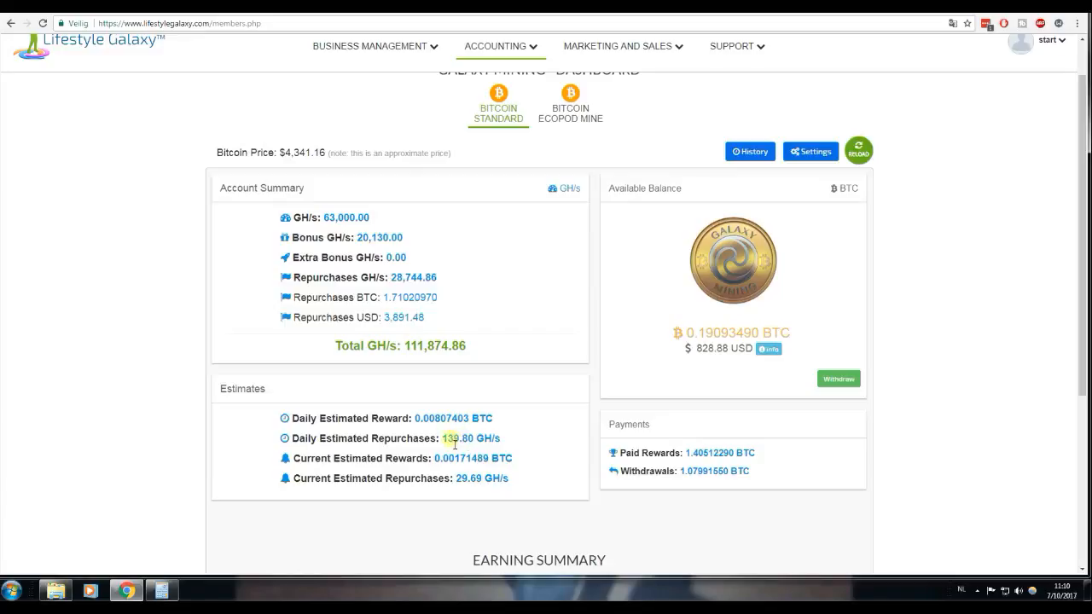
{"action": "mouse_move", "coordinate": [451, 426]}
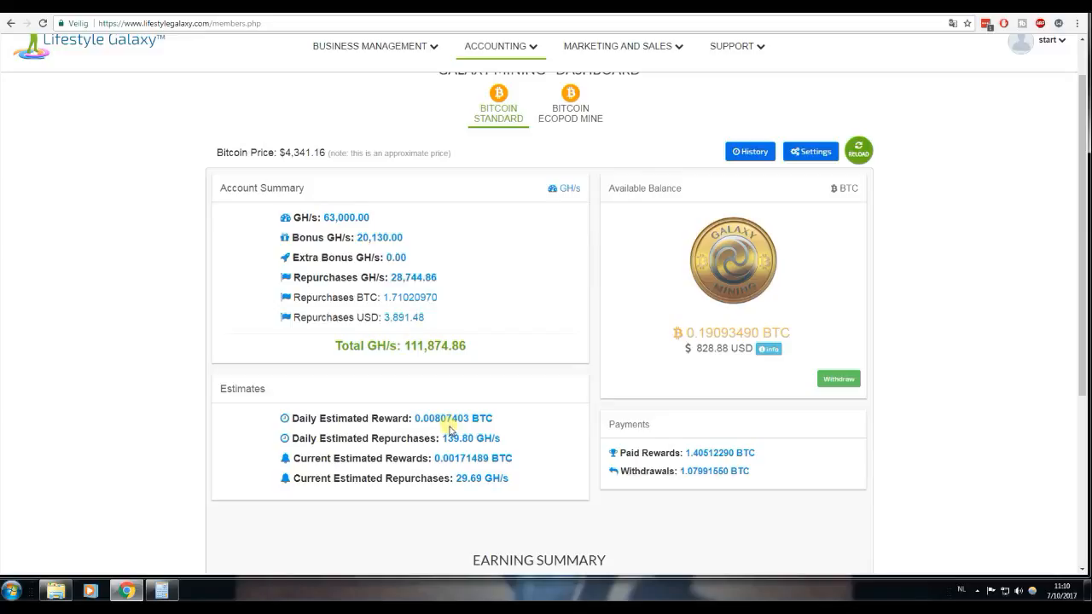
{"action": "mouse_move", "coordinate": [467, 455]}
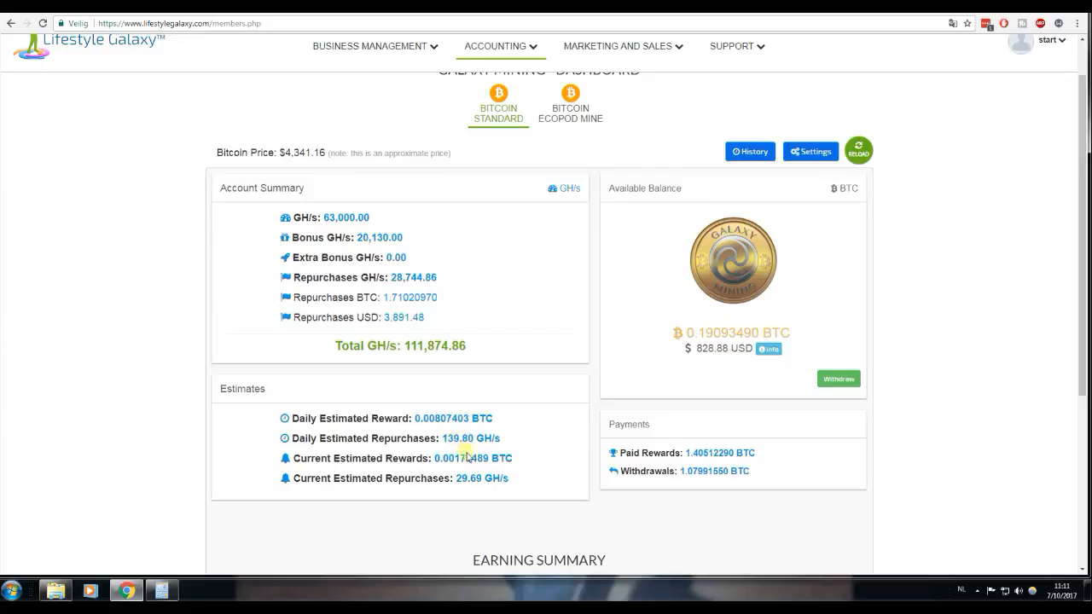
{"action": "mouse_move", "coordinate": [469, 447]}
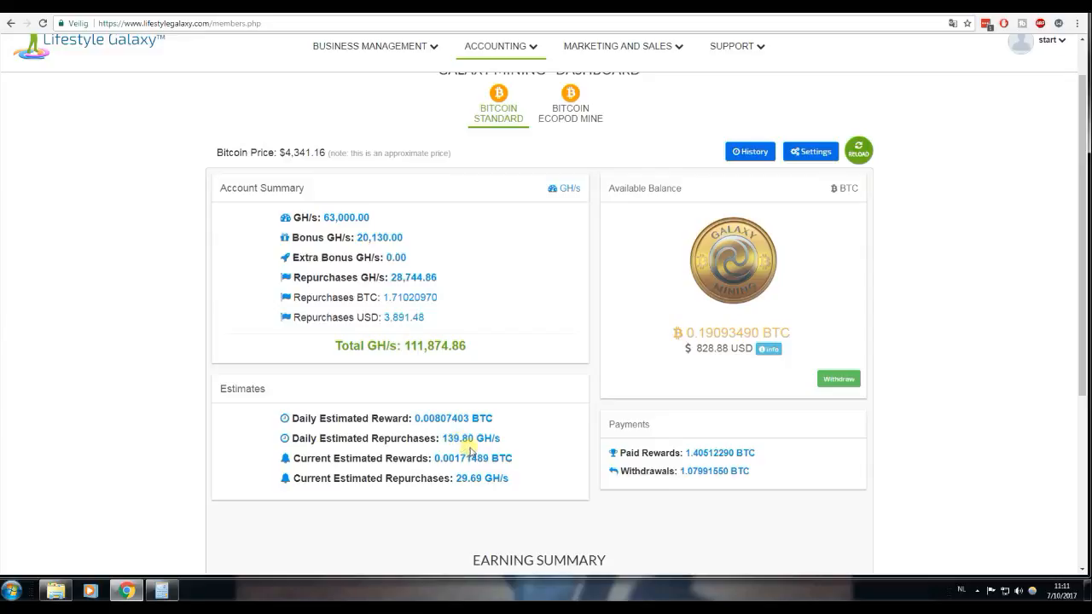
{"action": "mouse_move", "coordinate": [570, 515]}
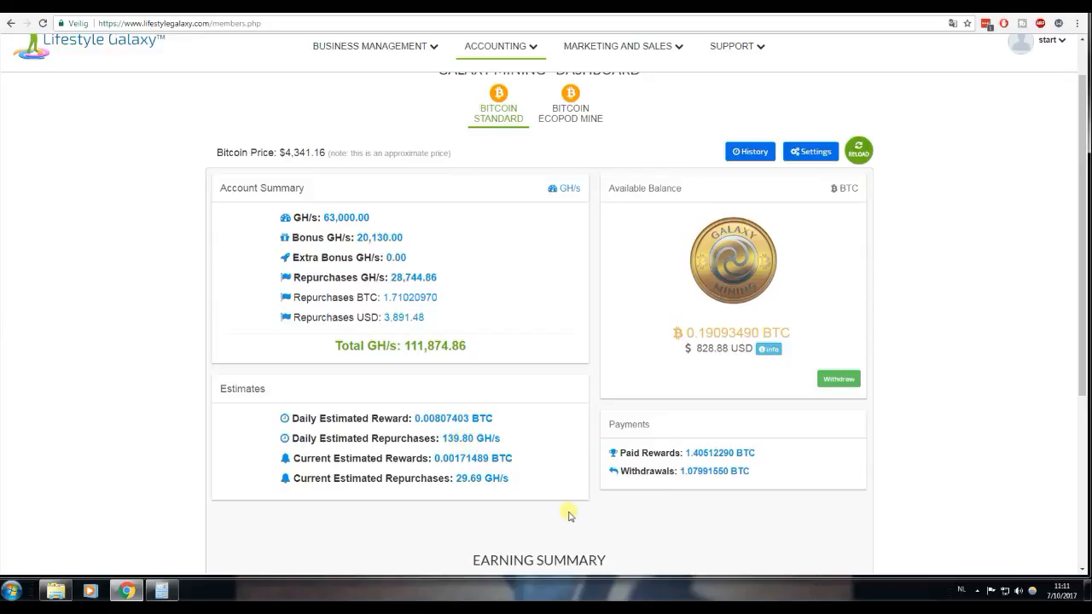
{"action": "mouse_move", "coordinate": [666, 410]}
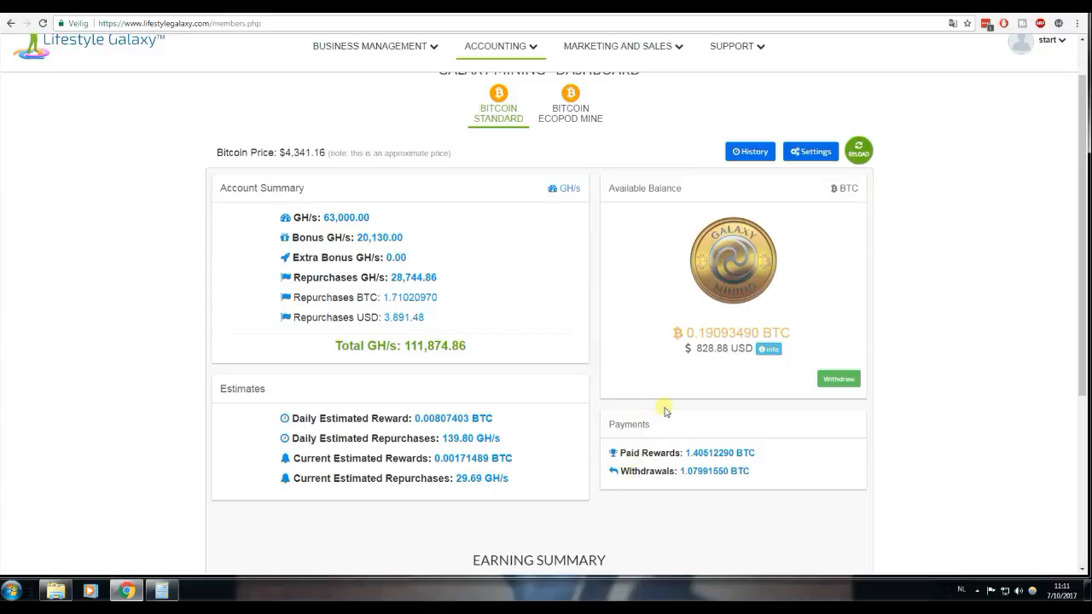
{"action": "mouse_move", "coordinate": [621, 365]}
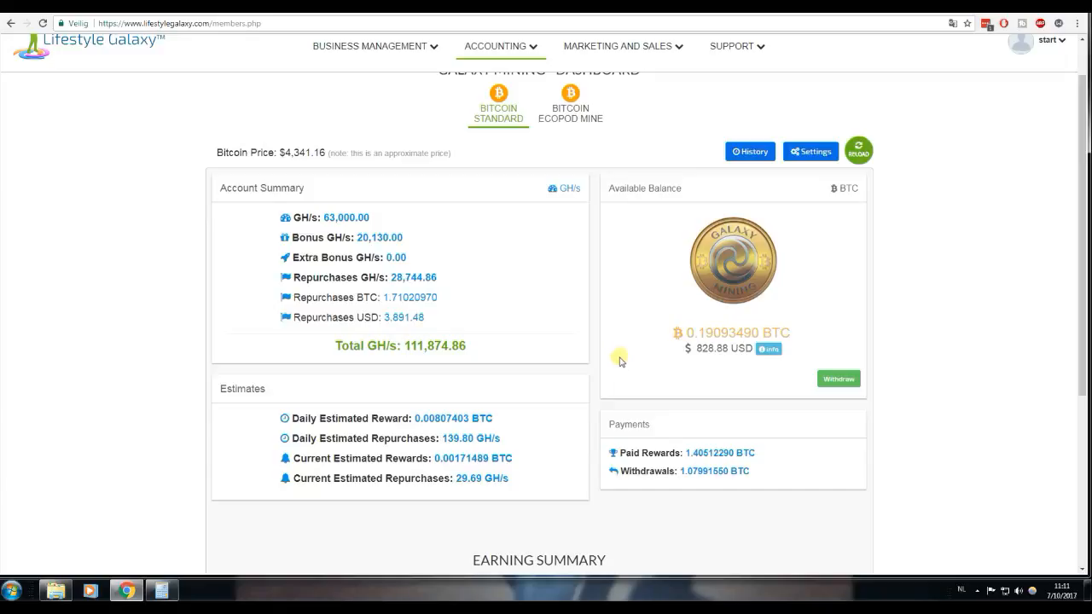
{"action": "mouse_move", "coordinate": [599, 341]}
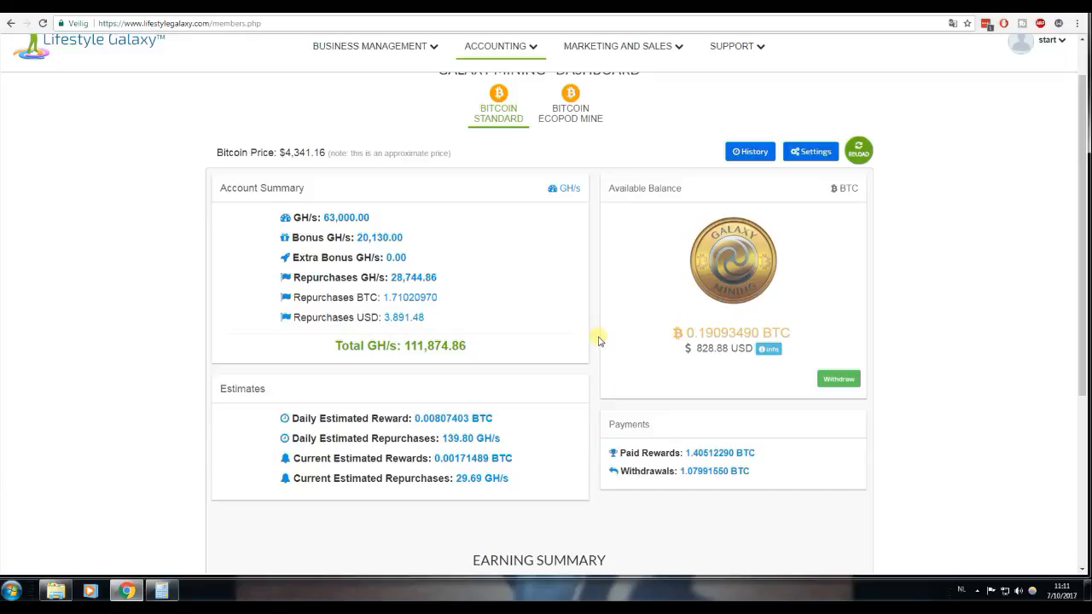
{"action": "mouse_move", "coordinate": [574, 348]}
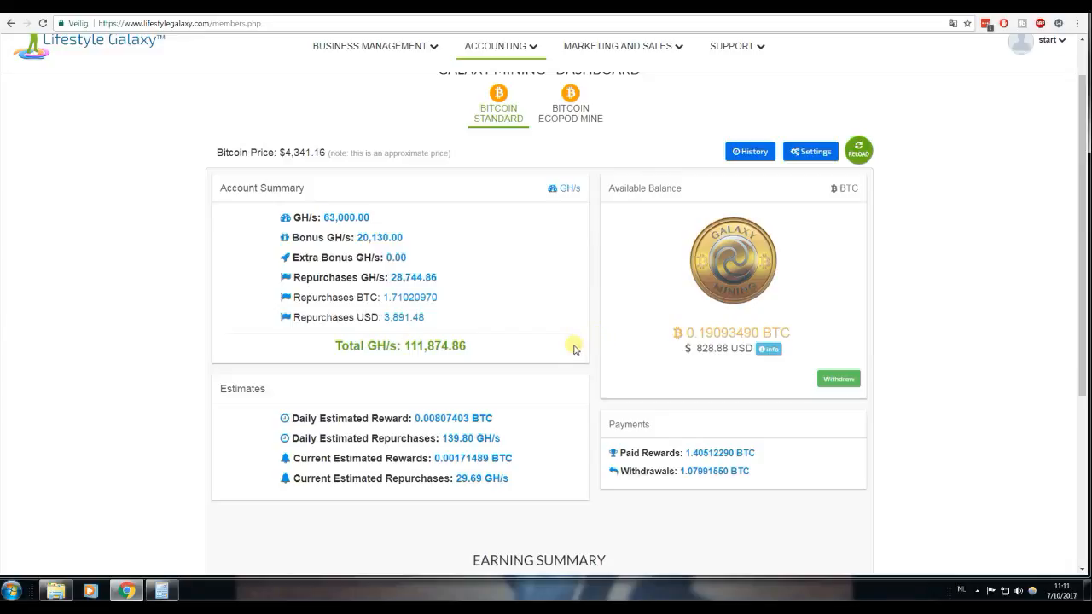
{"action": "mouse_move", "coordinate": [559, 330]}
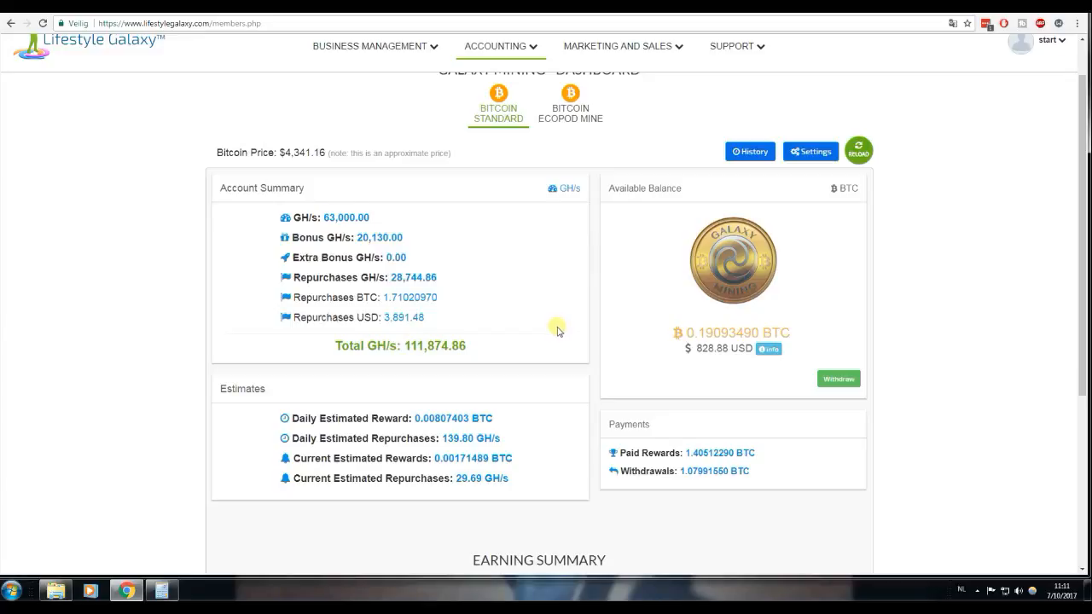
{"action": "mouse_move", "coordinate": [553, 332]}
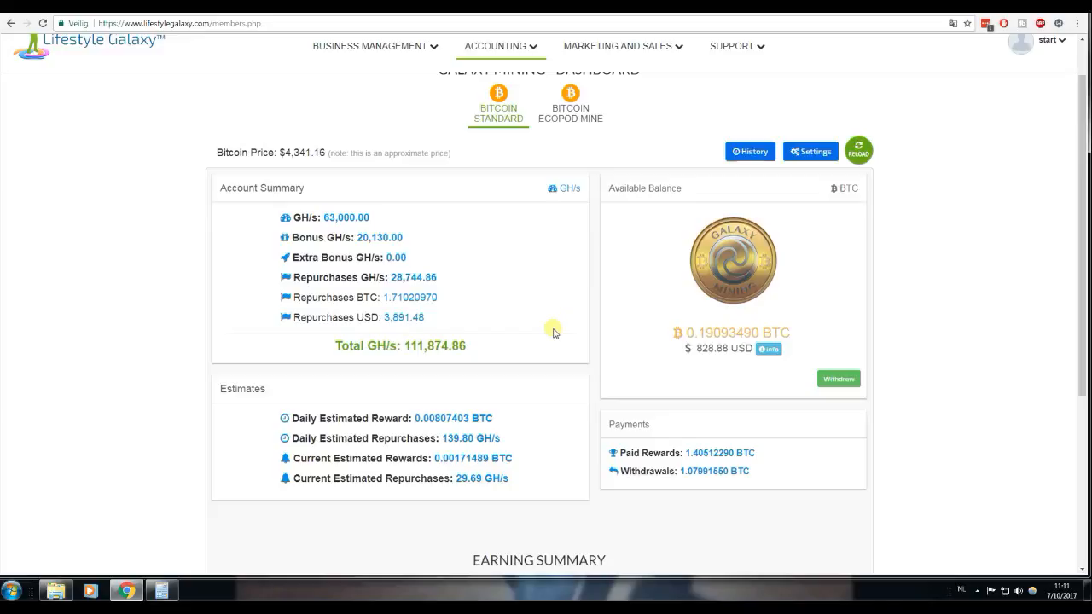
{"action": "mouse_move", "coordinate": [549, 328]}
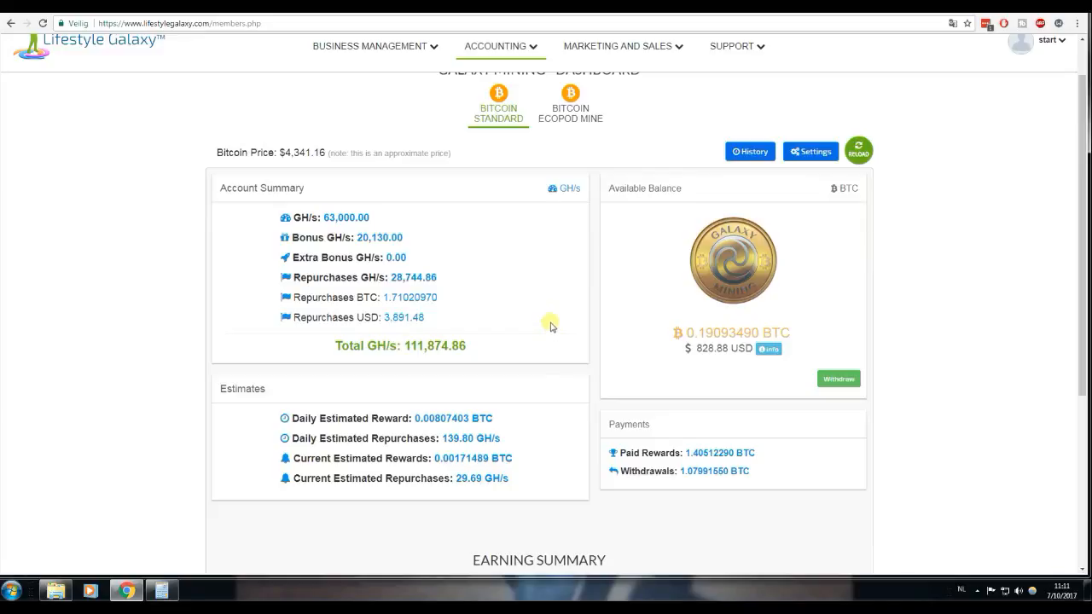
{"action": "mouse_move", "coordinate": [568, 322]}
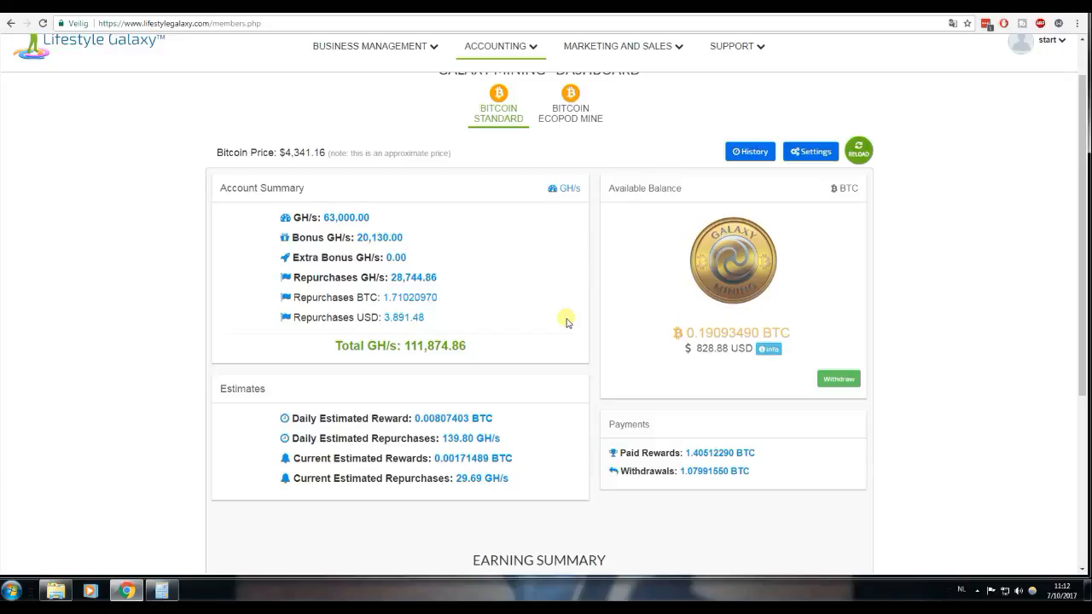
{"action": "mouse_move", "coordinate": [584, 316]}
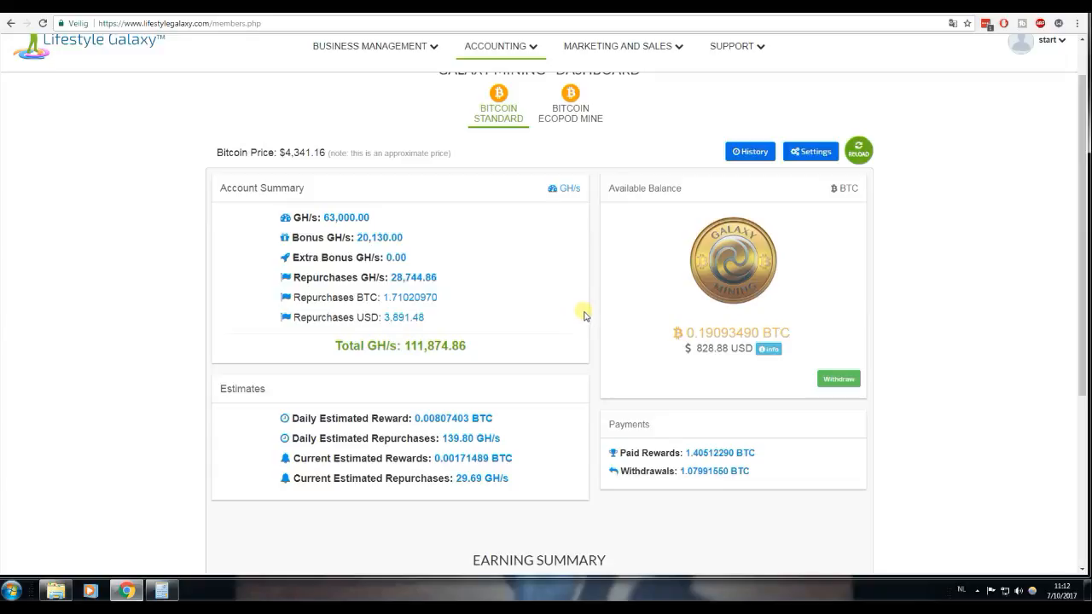
{"action": "mouse_move", "coordinate": [597, 311]}
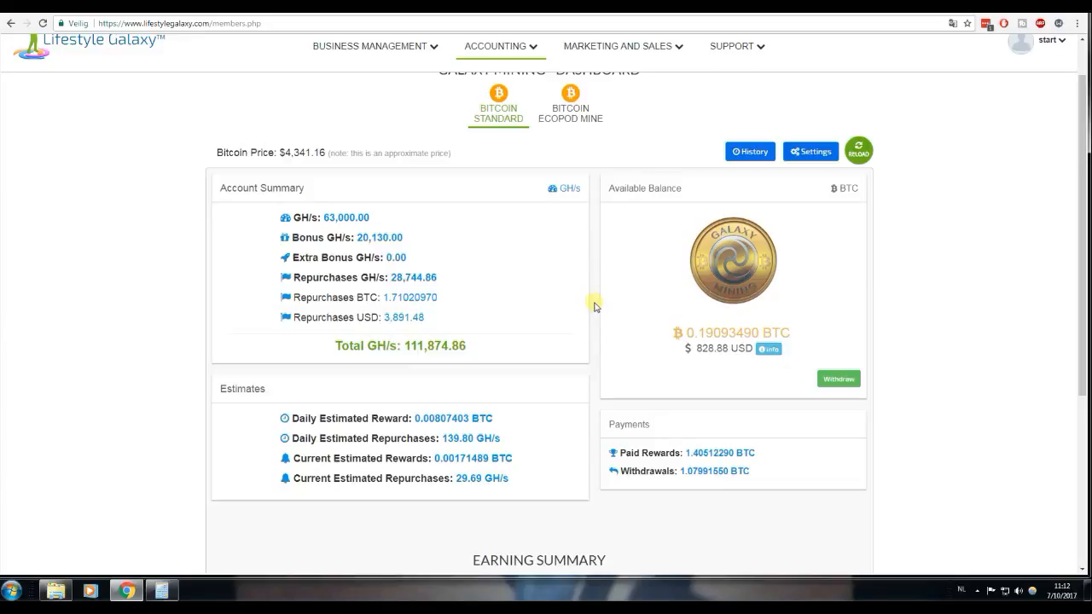
{"action": "mouse_move", "coordinate": [598, 316]}
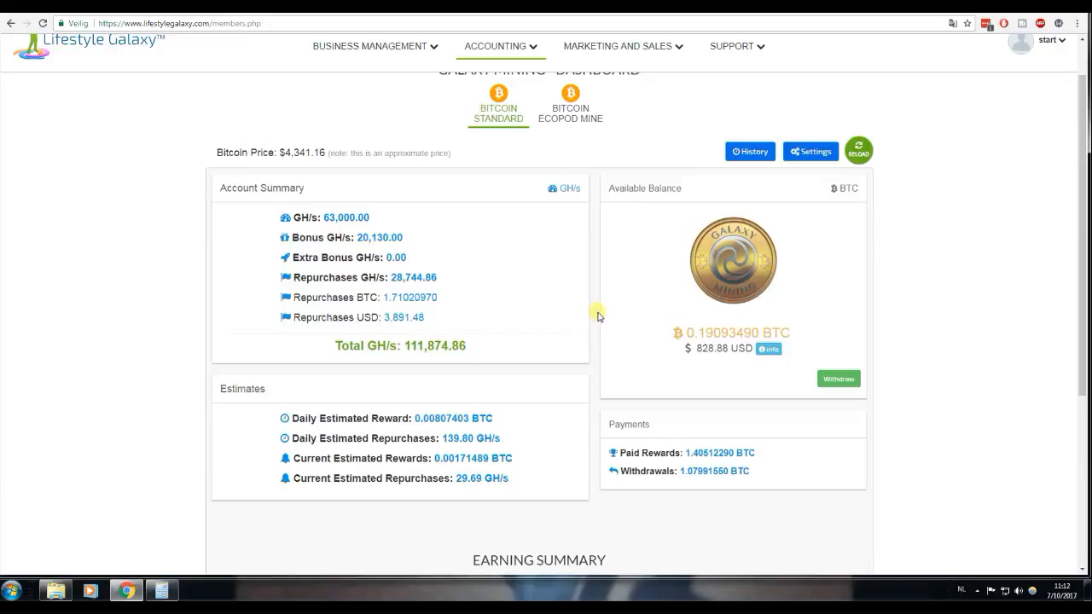
{"action": "mouse_move", "coordinate": [640, 282]}
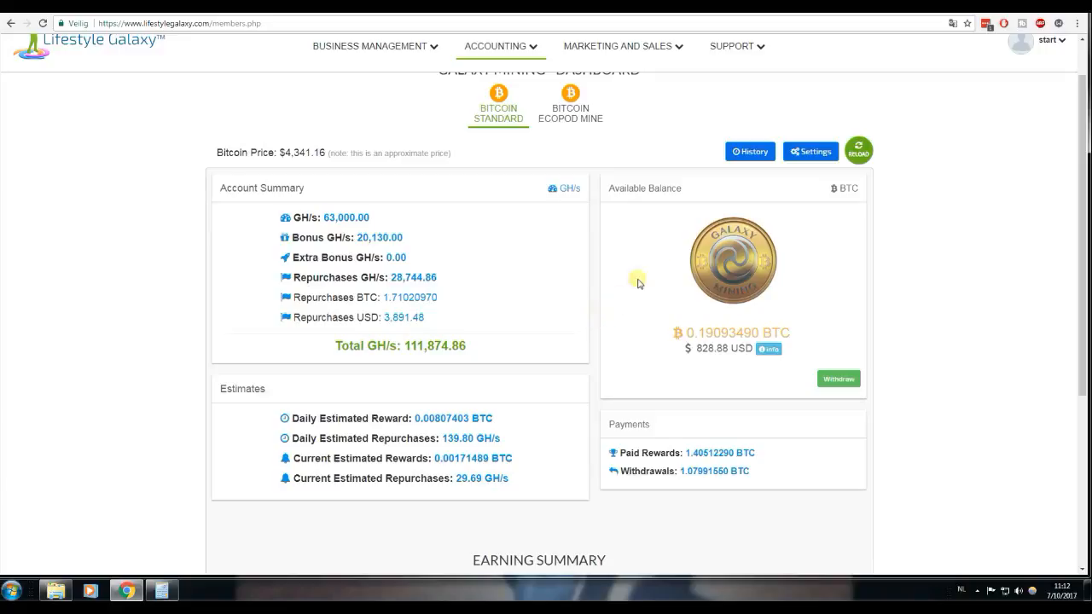
{"action": "scroll", "scroll_direction": "up", "scroll_amount": 3}
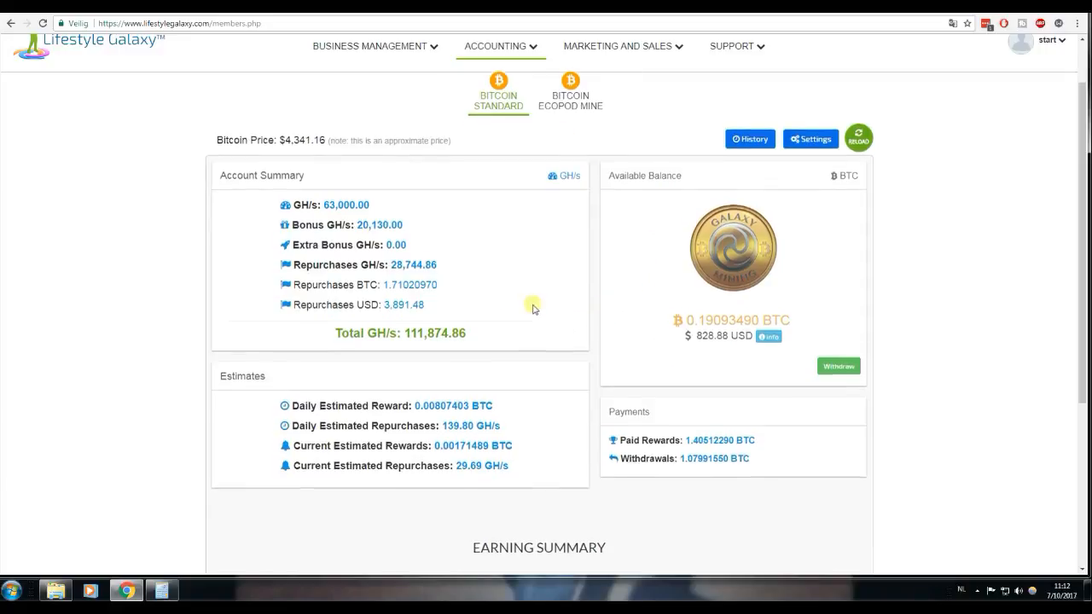
{"action": "scroll", "scroll_direction": "down", "scroll_amount": 3}
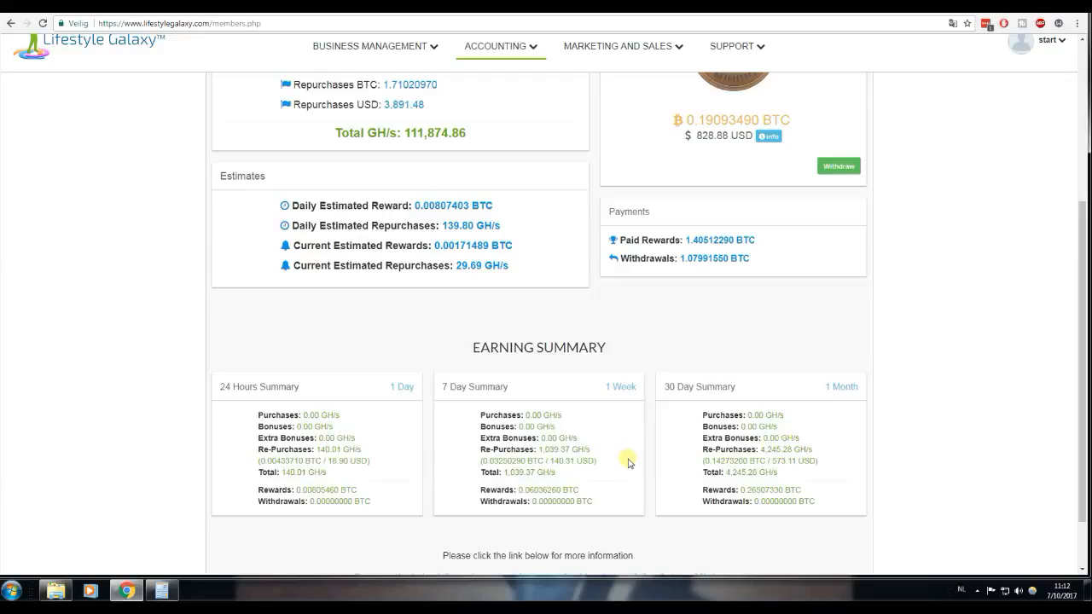
{"action": "mouse_move", "coordinate": [570, 474]}
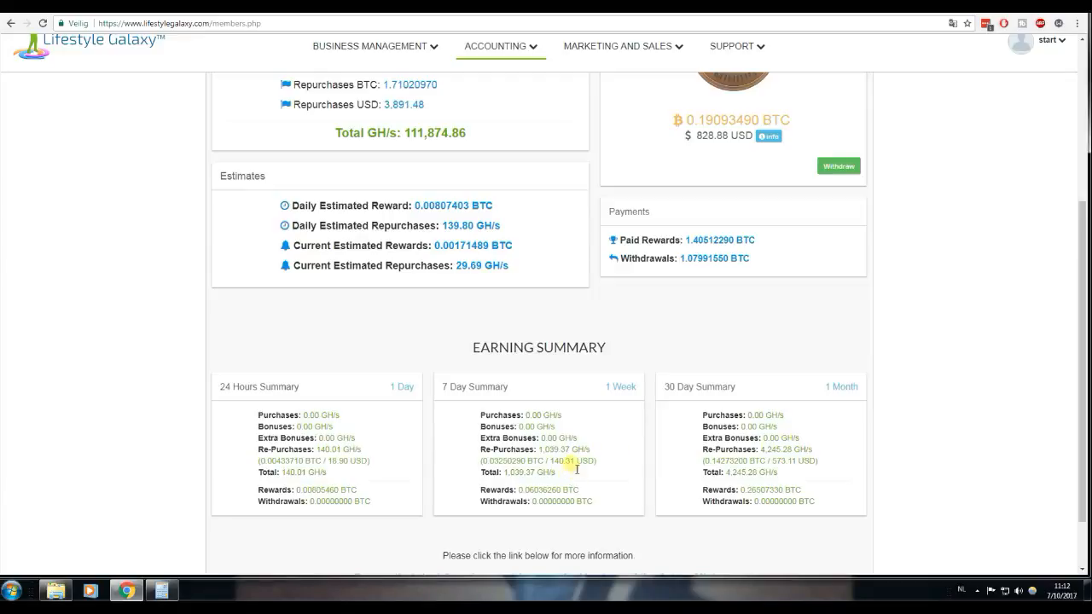
{"action": "scroll", "scroll_direction": "up", "scroll_amount": 3}
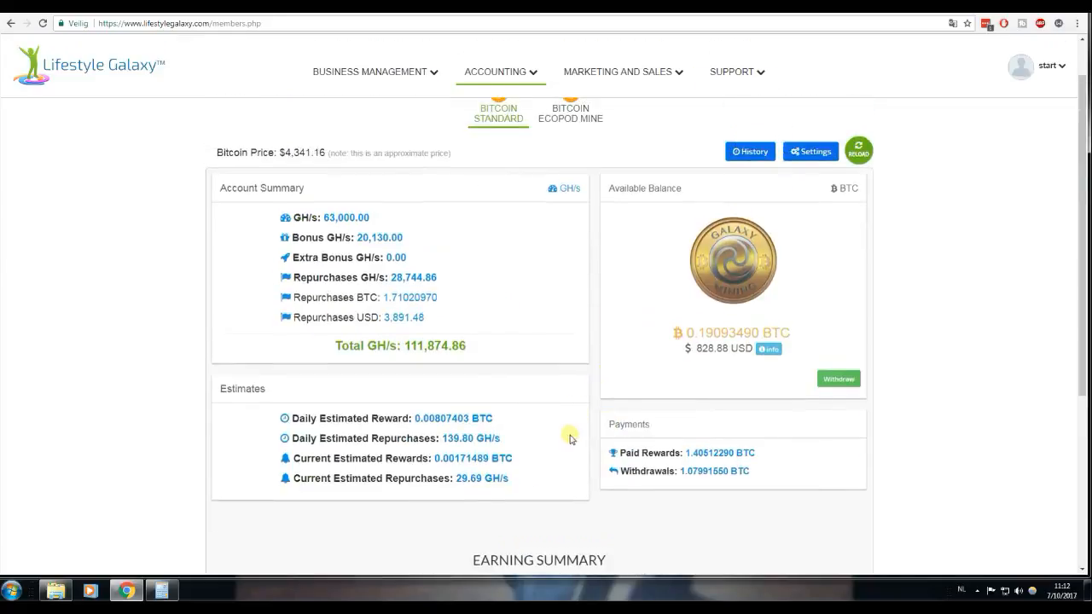
{"action": "mouse_move", "coordinate": [595, 436]}
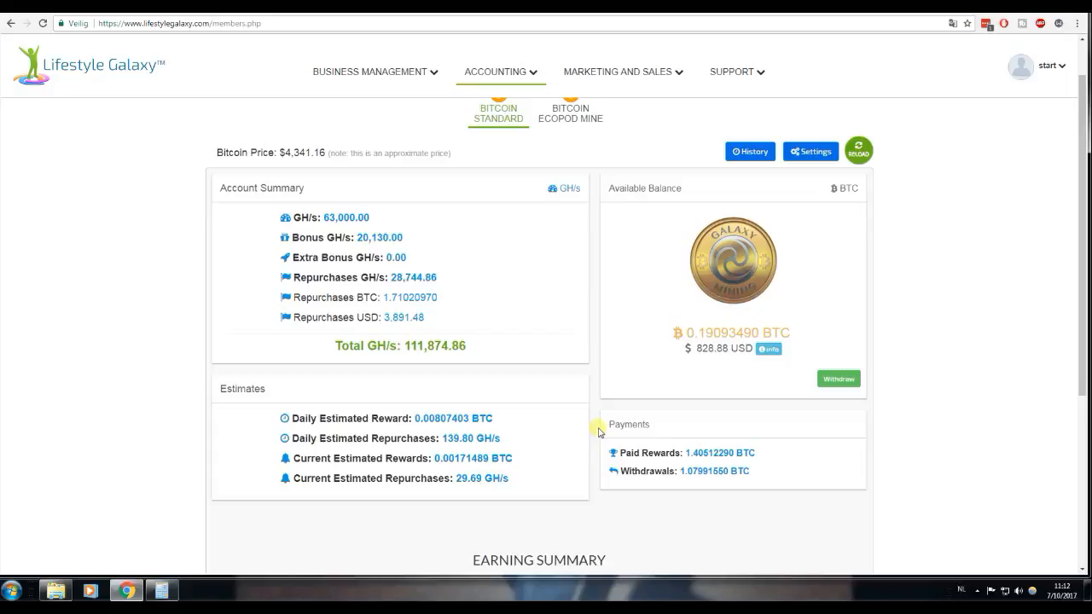
{"action": "mouse_move", "coordinate": [603, 426]}
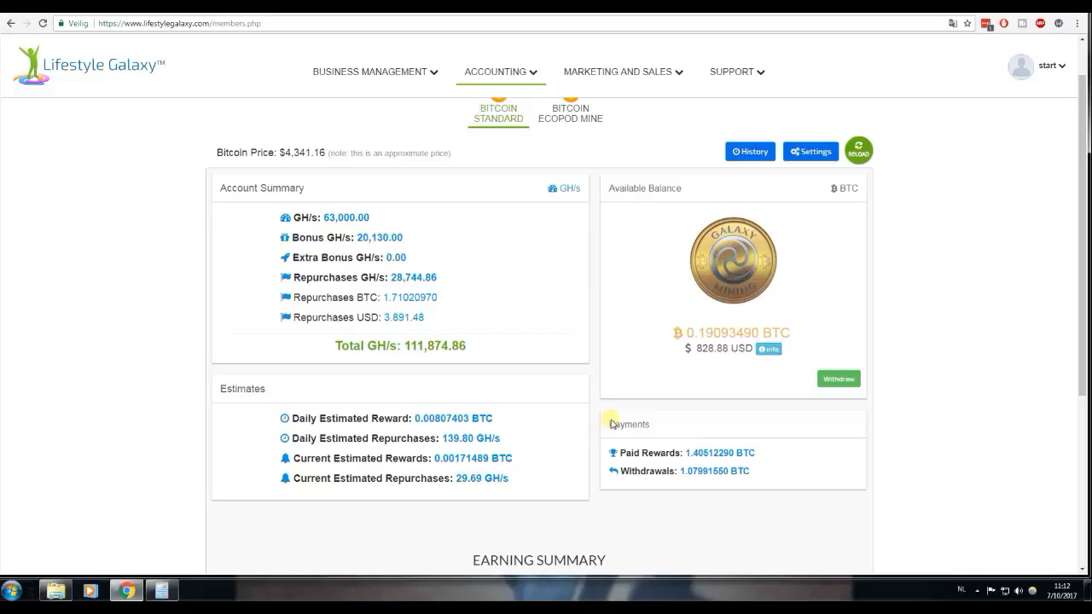
{"action": "mouse_move", "coordinate": [621, 406]}
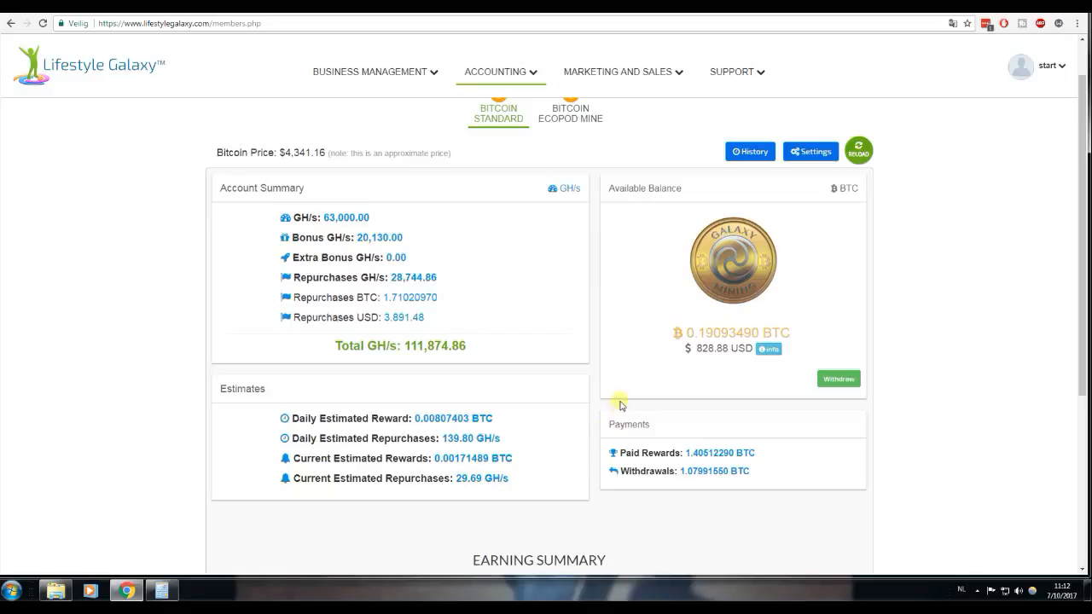
{"action": "scroll", "scroll_direction": "up", "scroll_amount": 3}
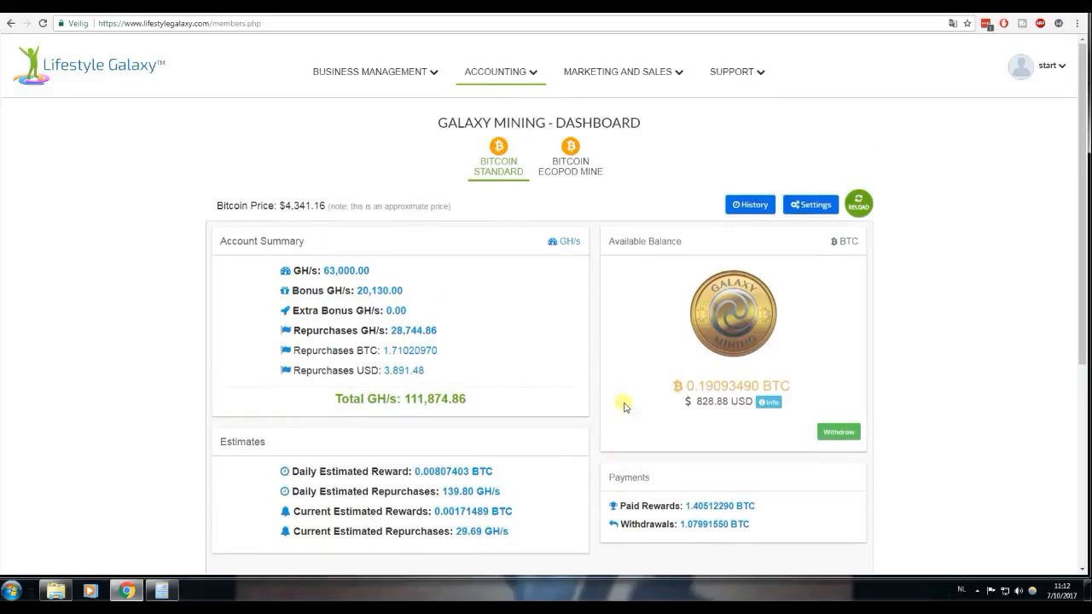